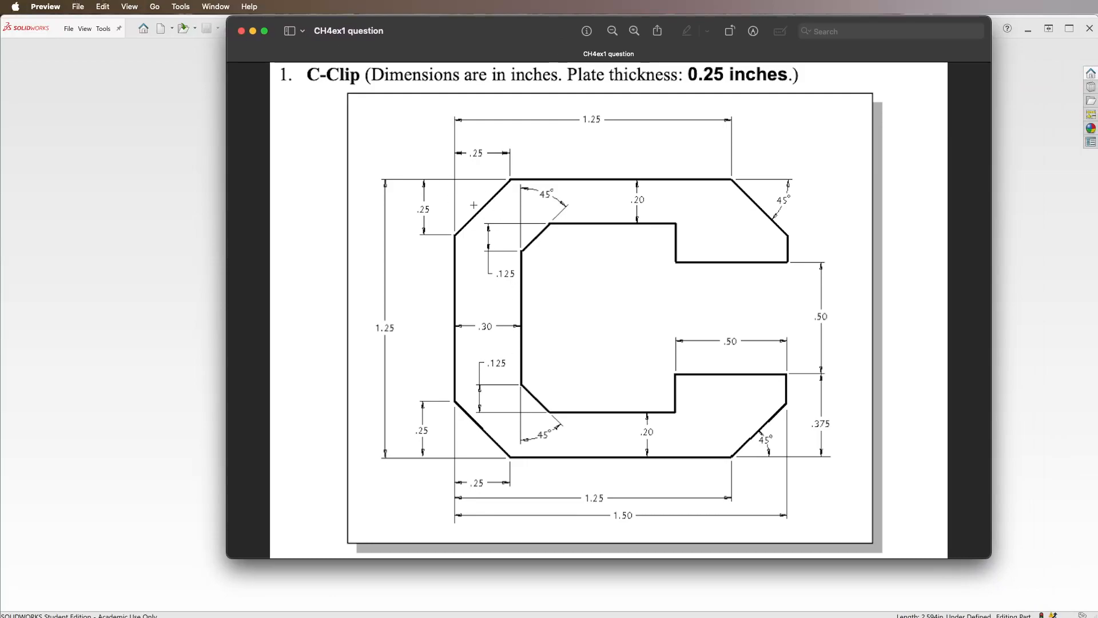
mouse_move(476, 215)
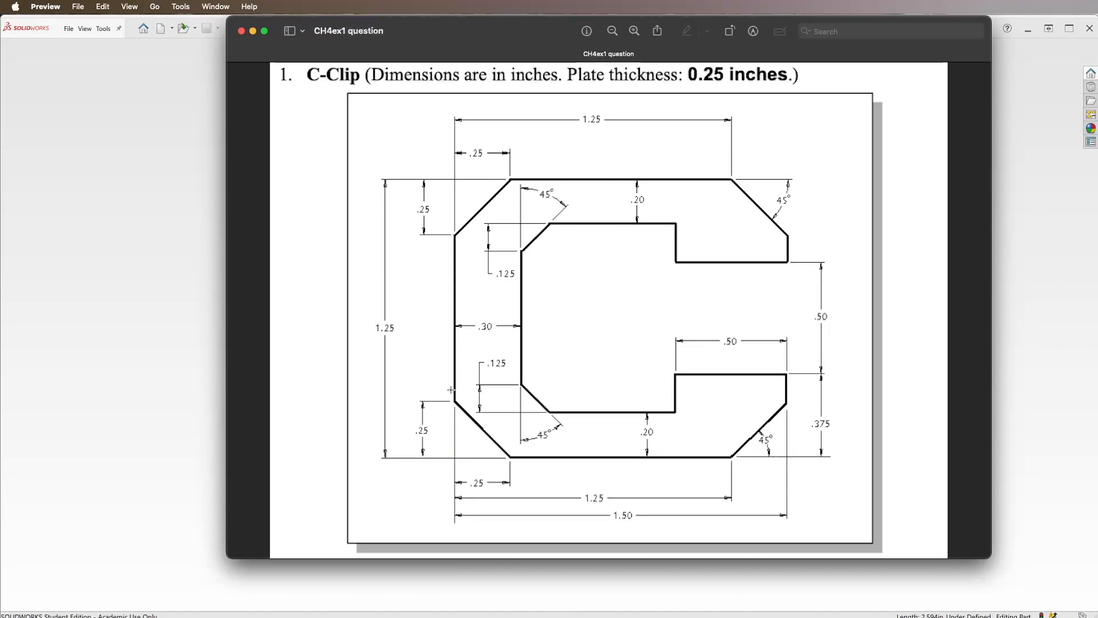
mouse_move(526, 191)
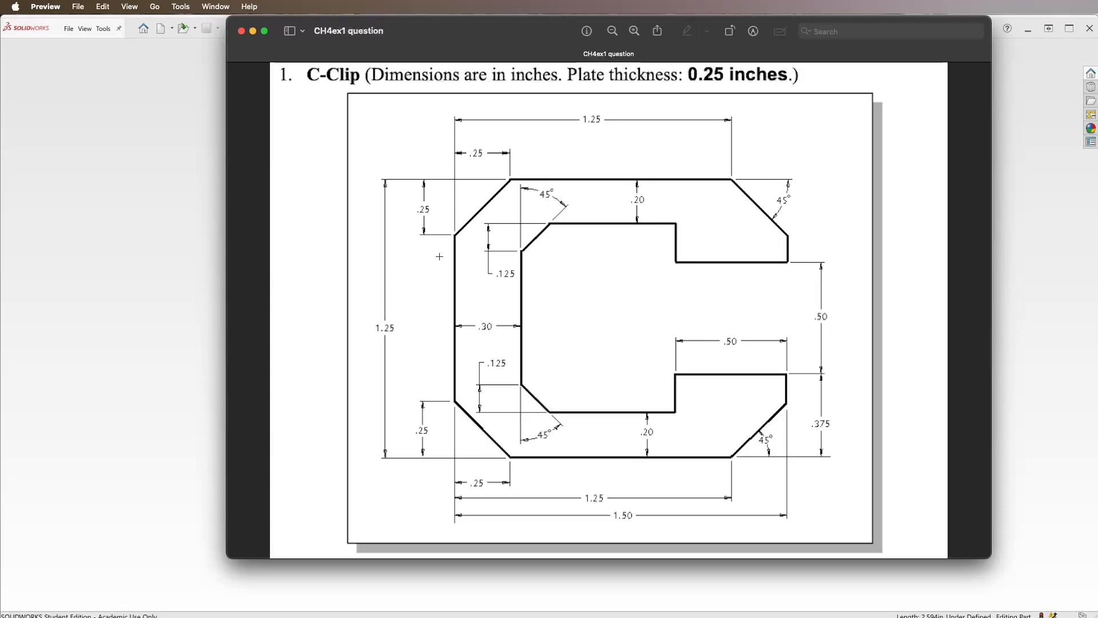
mouse_move(434, 29)
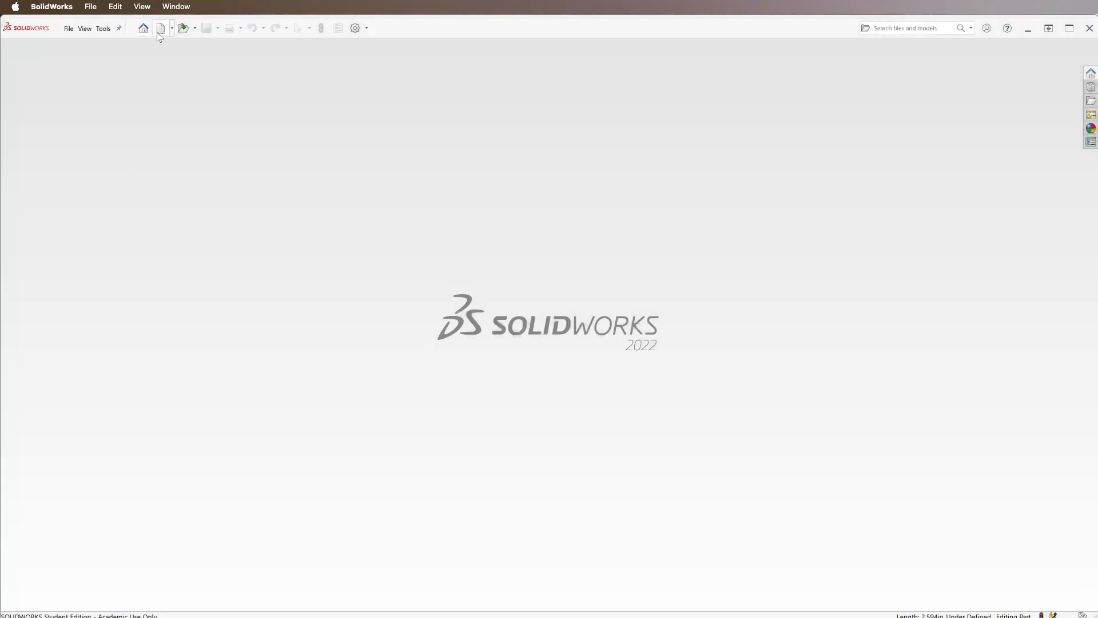
Start a new part and set its document units to IPS (inch-pound-second).
left_click(161, 27)
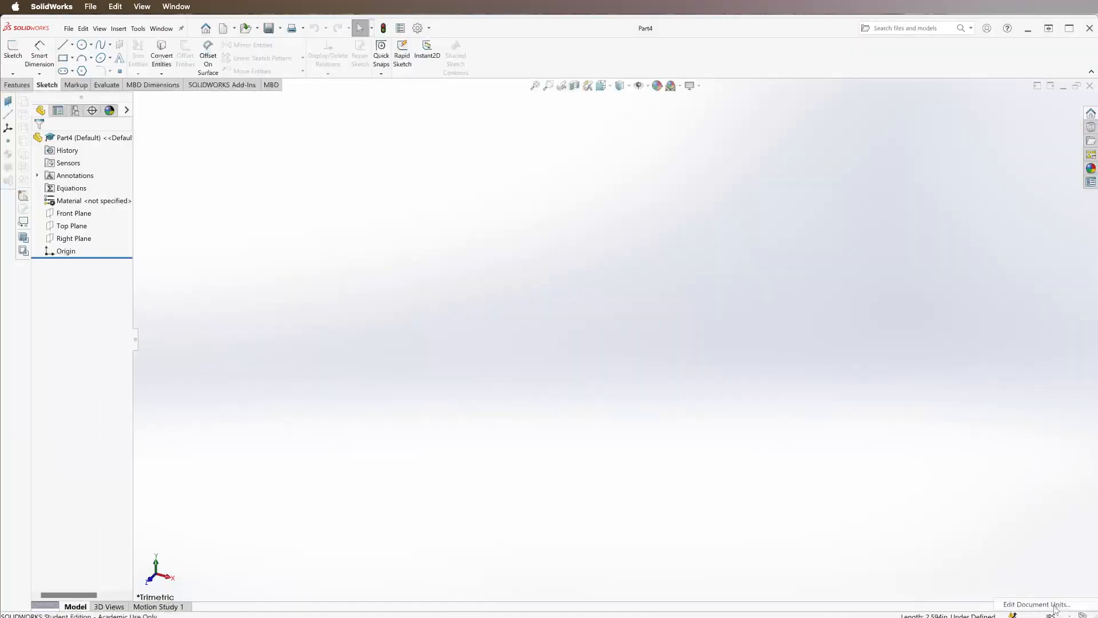
left_click(1035, 604)
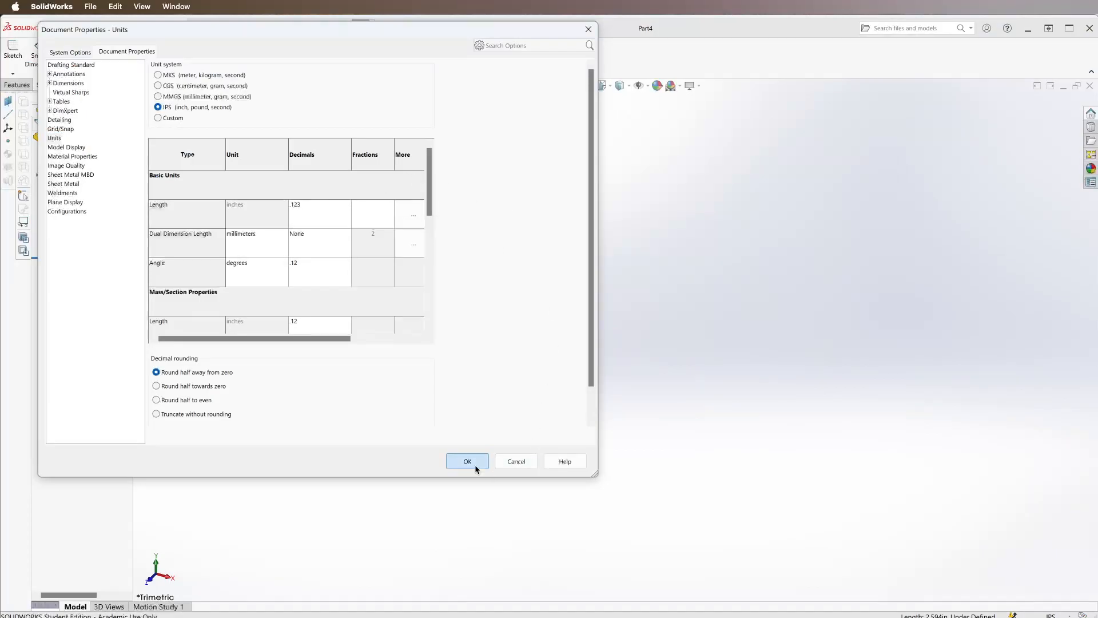
left_click(467, 461)
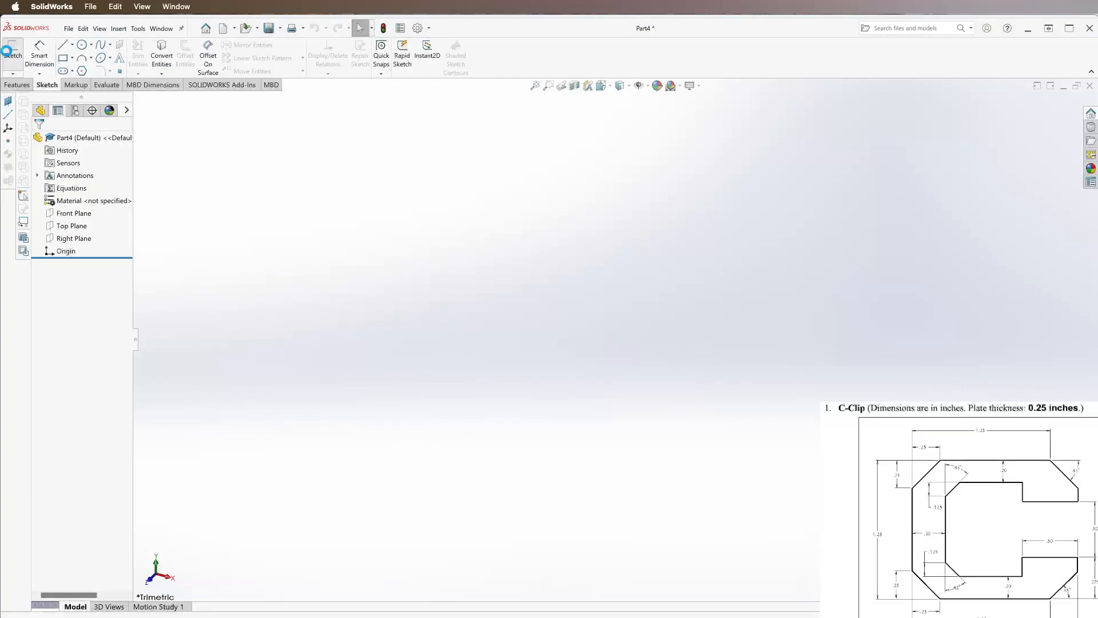
Sketch on the Top Plane the left edge from the origin, the angled corner and the top edge with the Line tool.
left_click(11, 55)
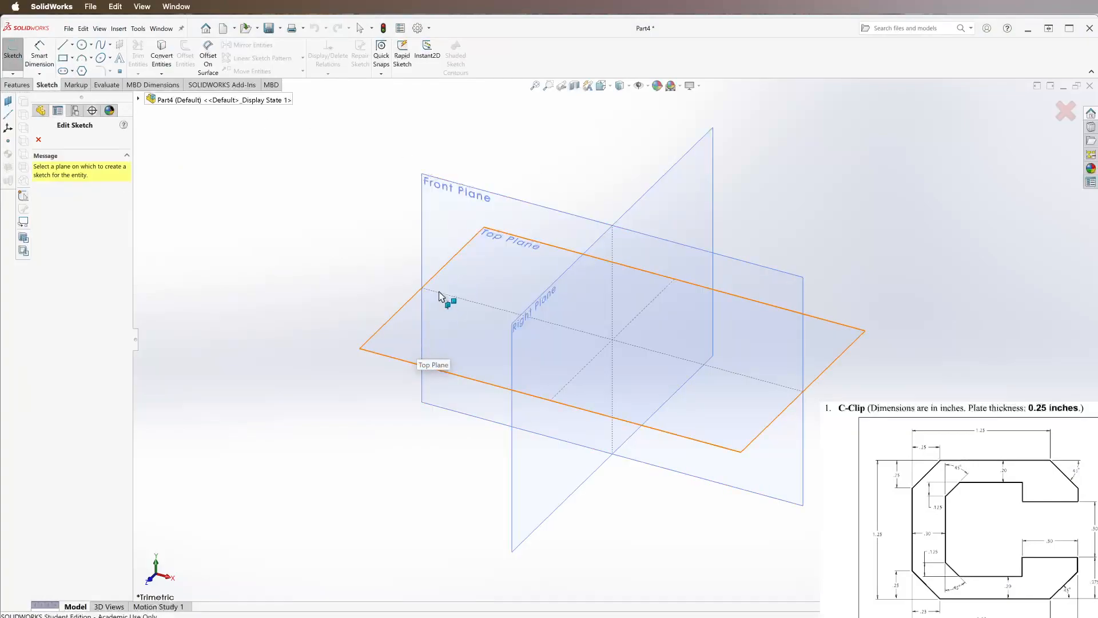
left_click(440, 298)
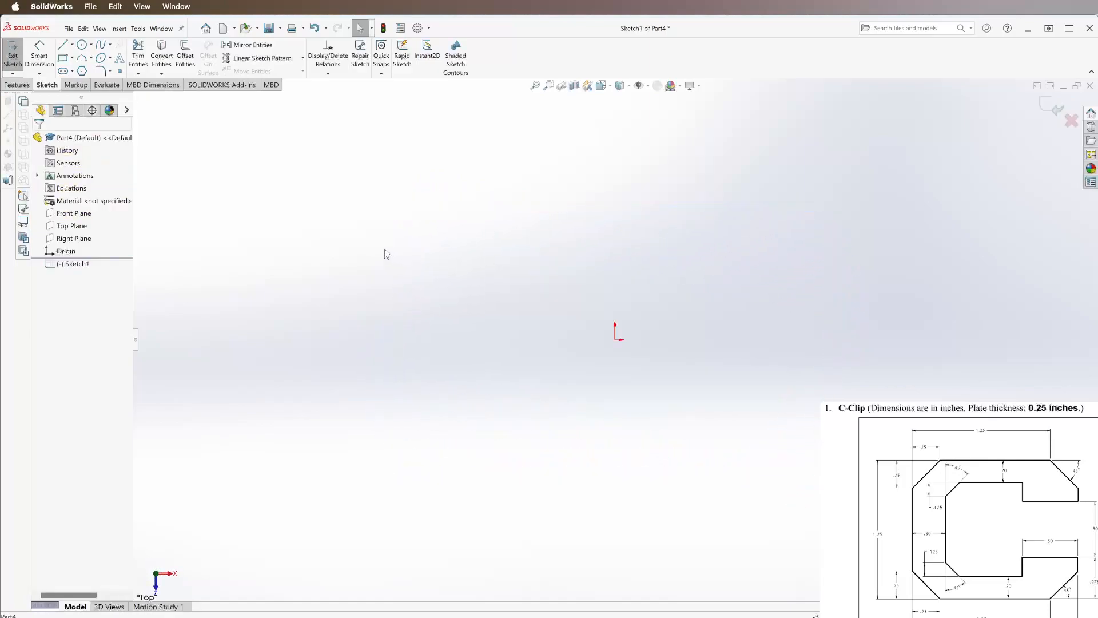
left_click(64, 44)
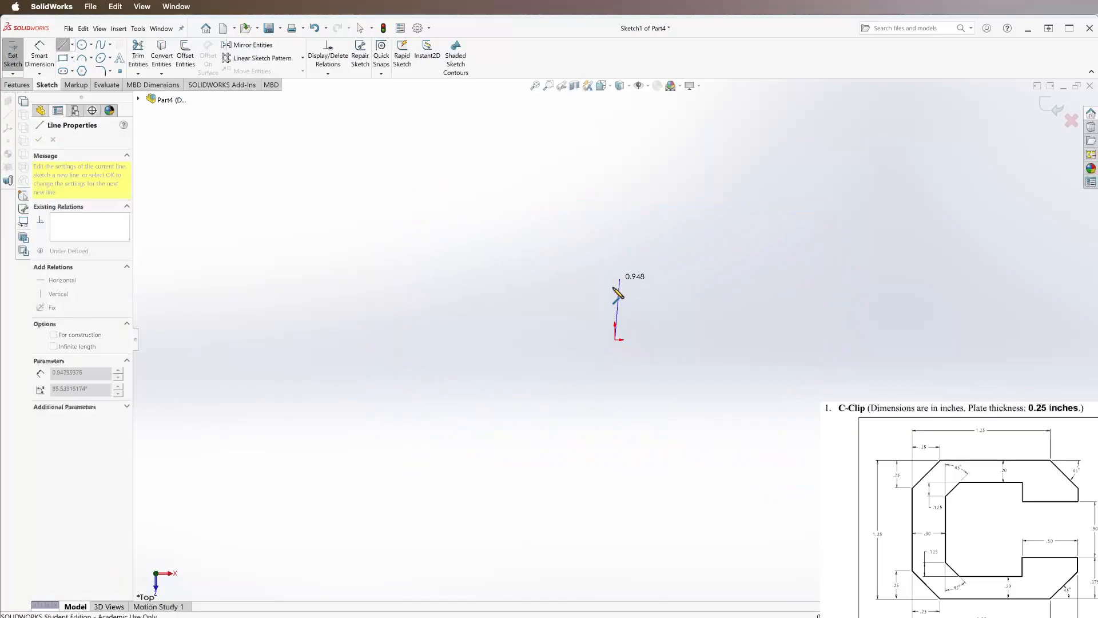
left_click_drag(617, 287, 620, 221)
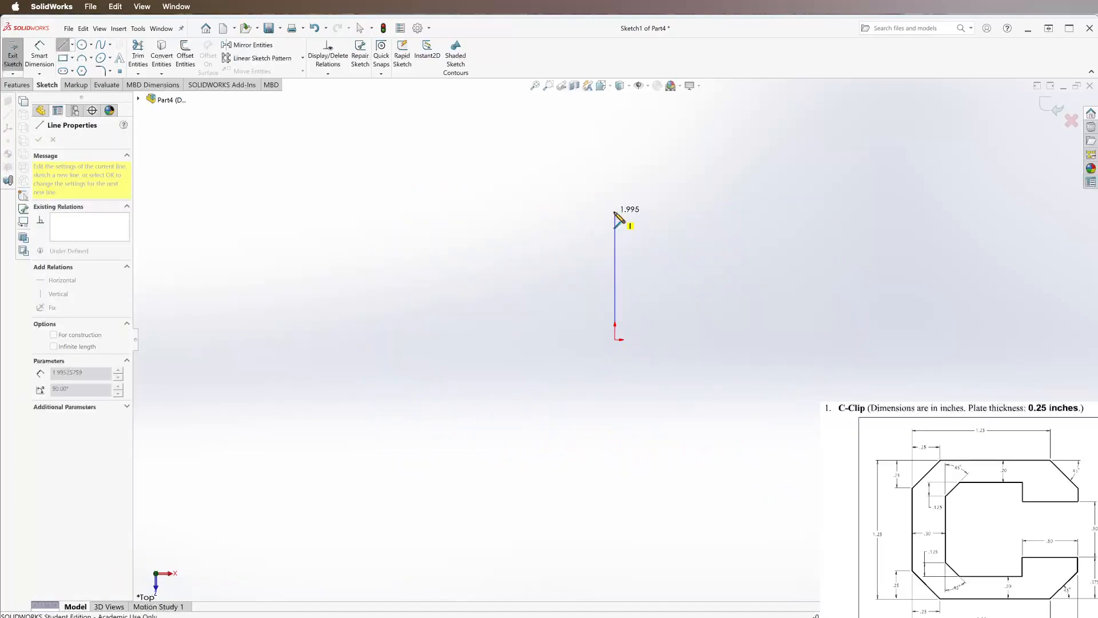
left_click_drag(618, 220, 672, 176)
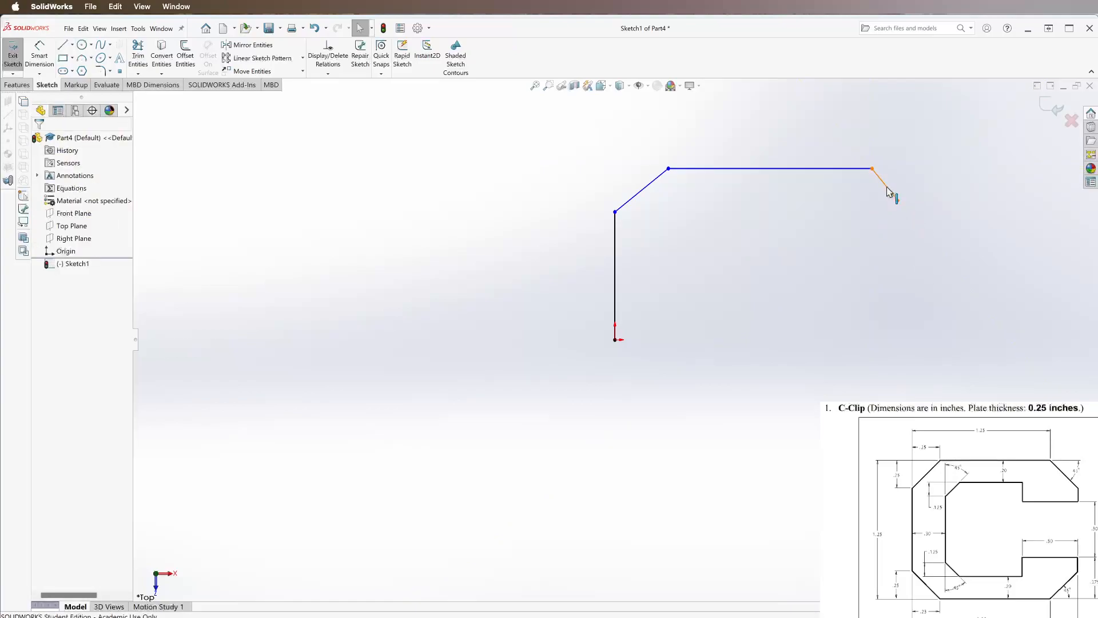
left_click(770, 170)
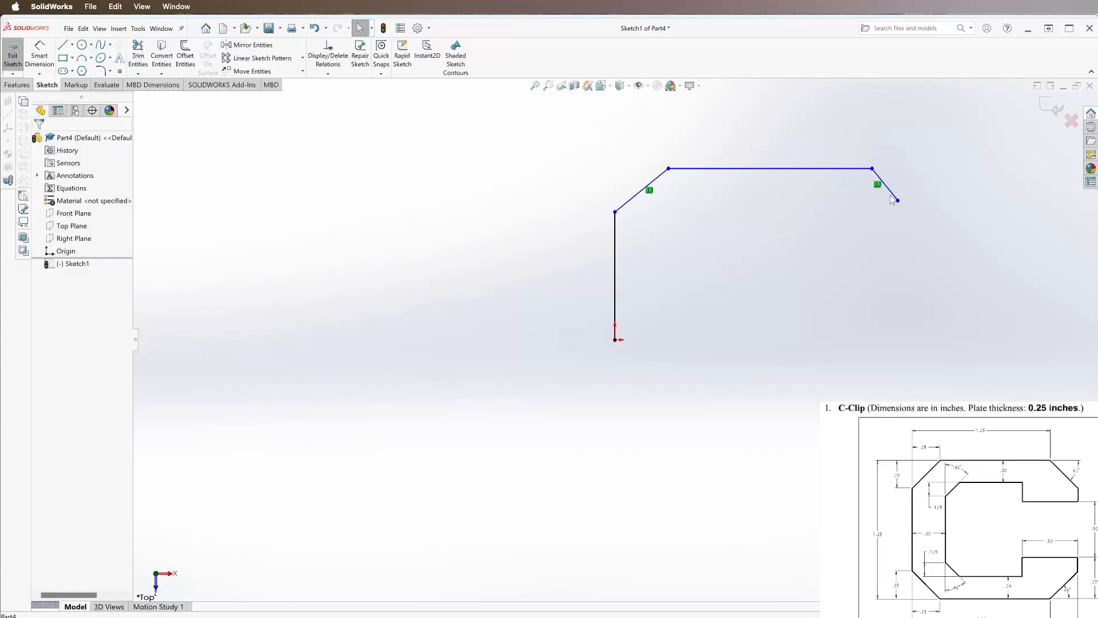
mouse_move(847, 244)
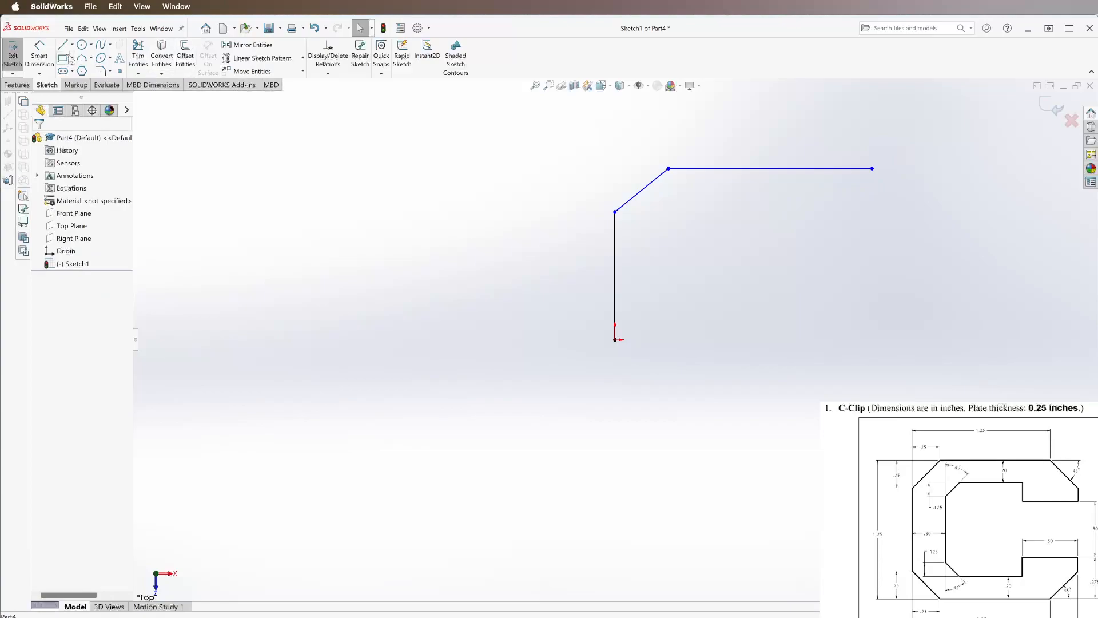
left_click(64, 44)
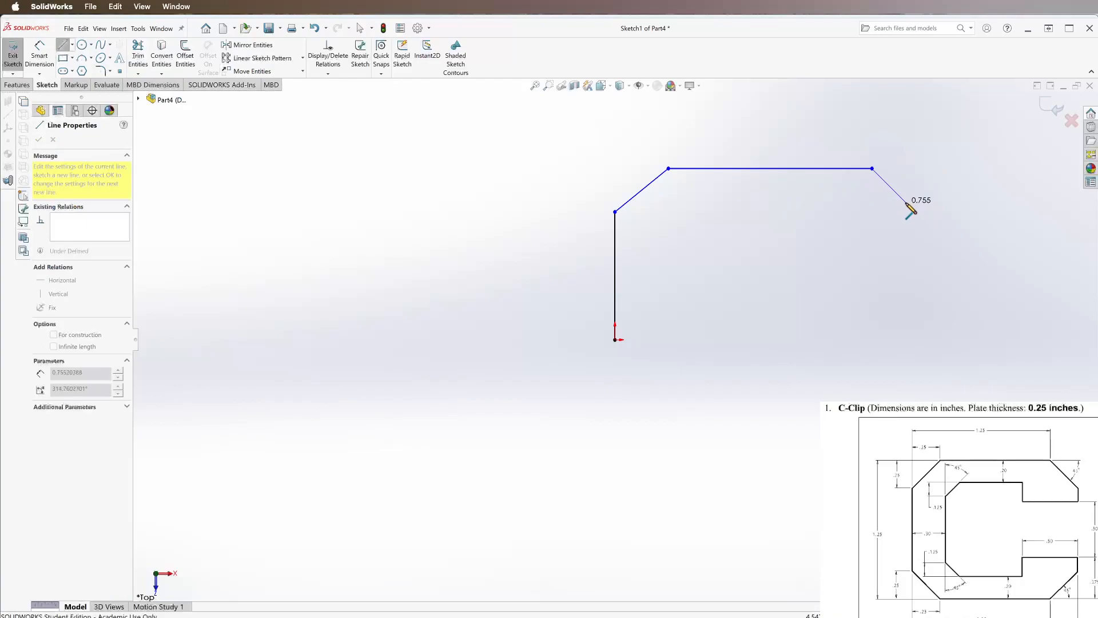
Draw the right-hand angled edge to continue closing the C outline.
left_click_drag(907, 218, 905, 203)
type("1.25")
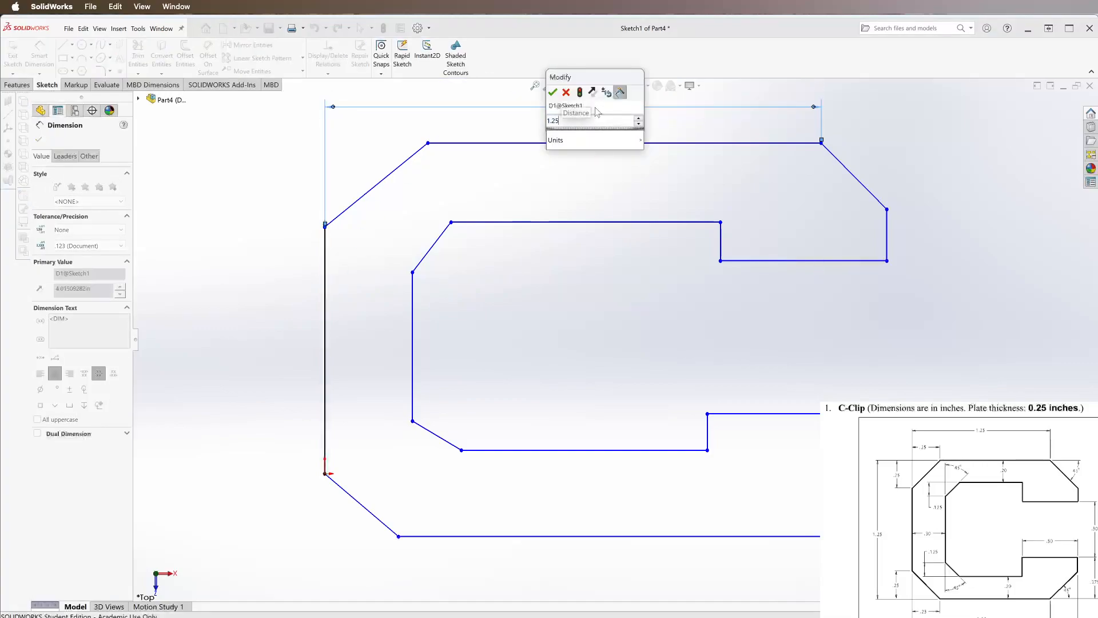
Confirm the 1.25 top width and add the 1.250 overall height between bottom and top edges.
left_click(553, 91)
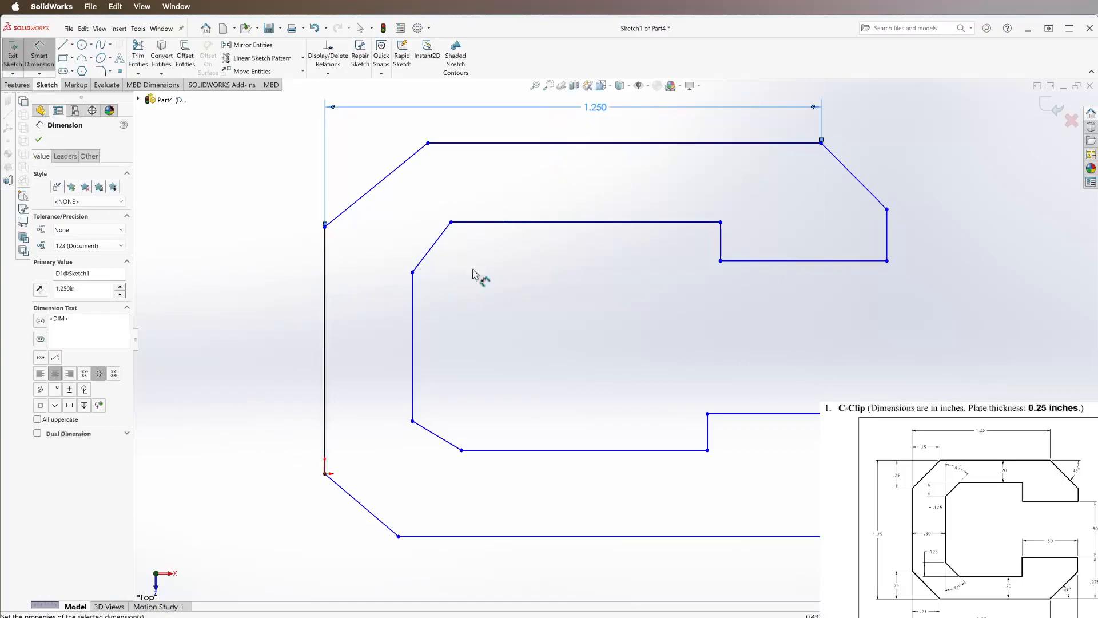
left_click(609, 536)
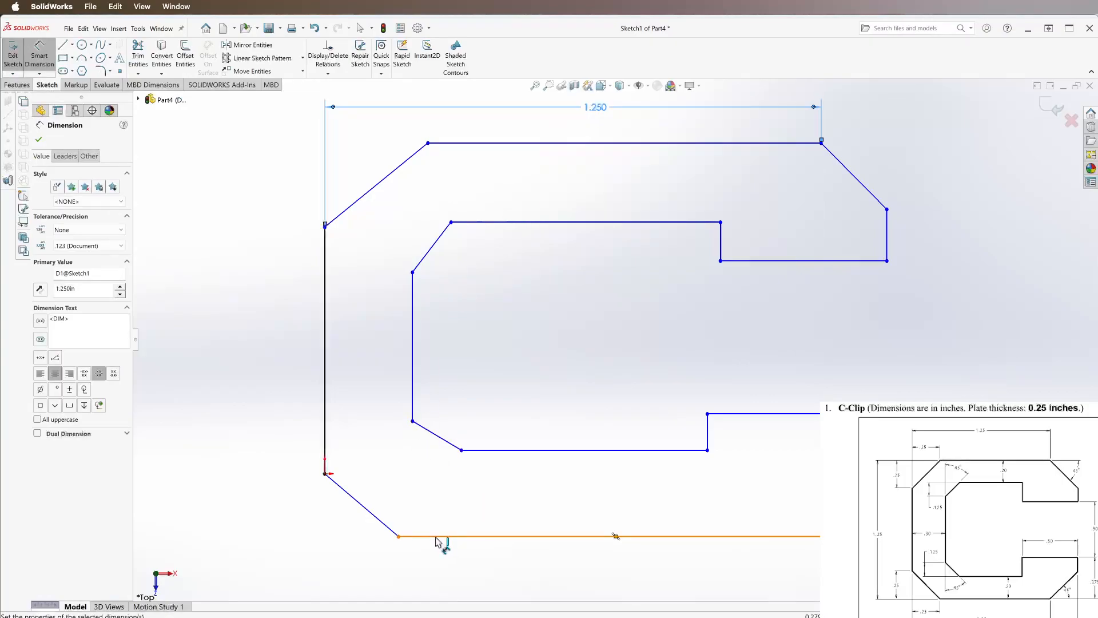
left_click(490, 141)
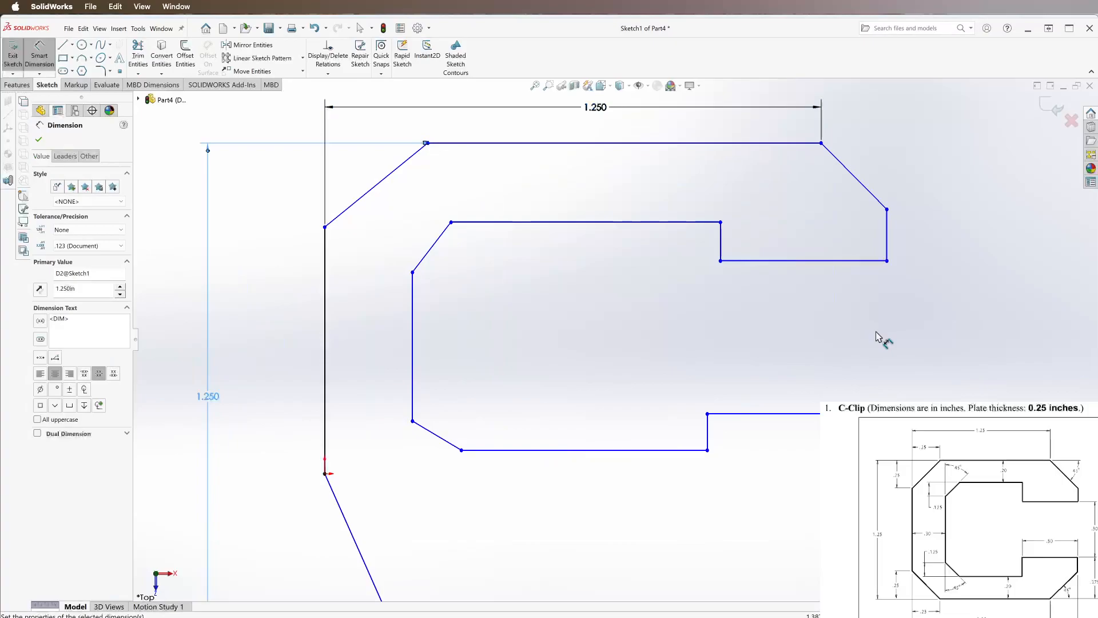
left_click(803, 261)
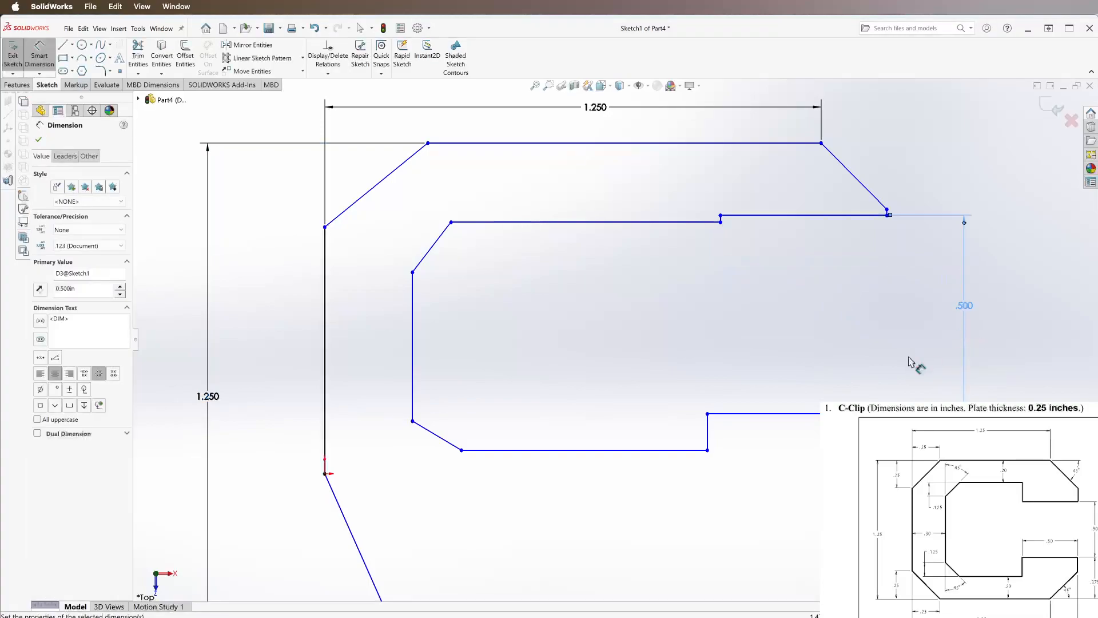
mouse_move(719, 302)
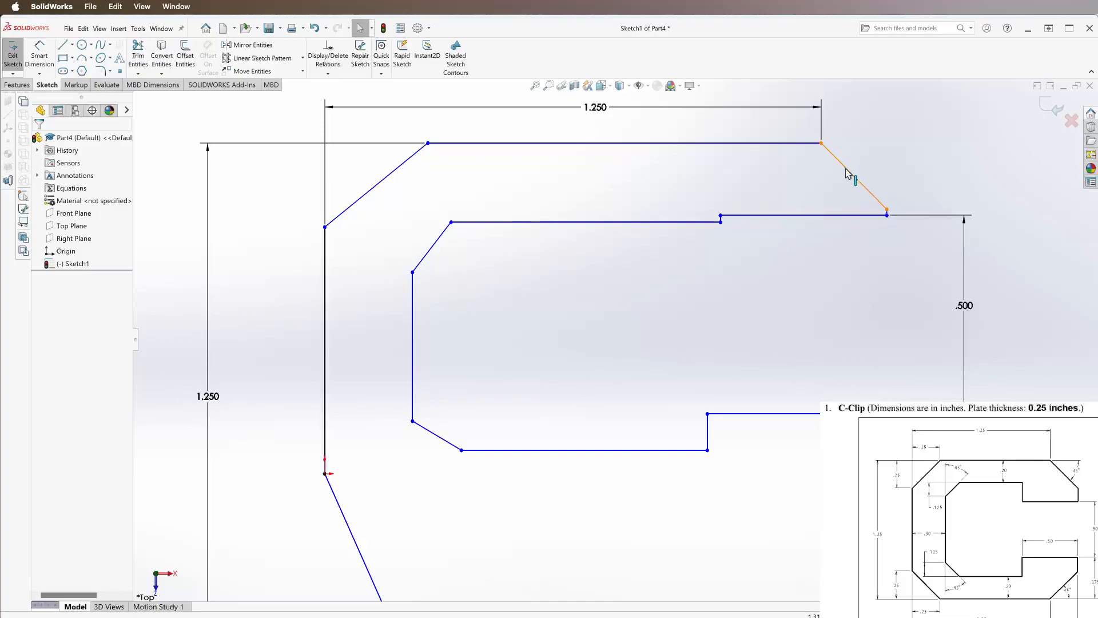
left_click(512, 472)
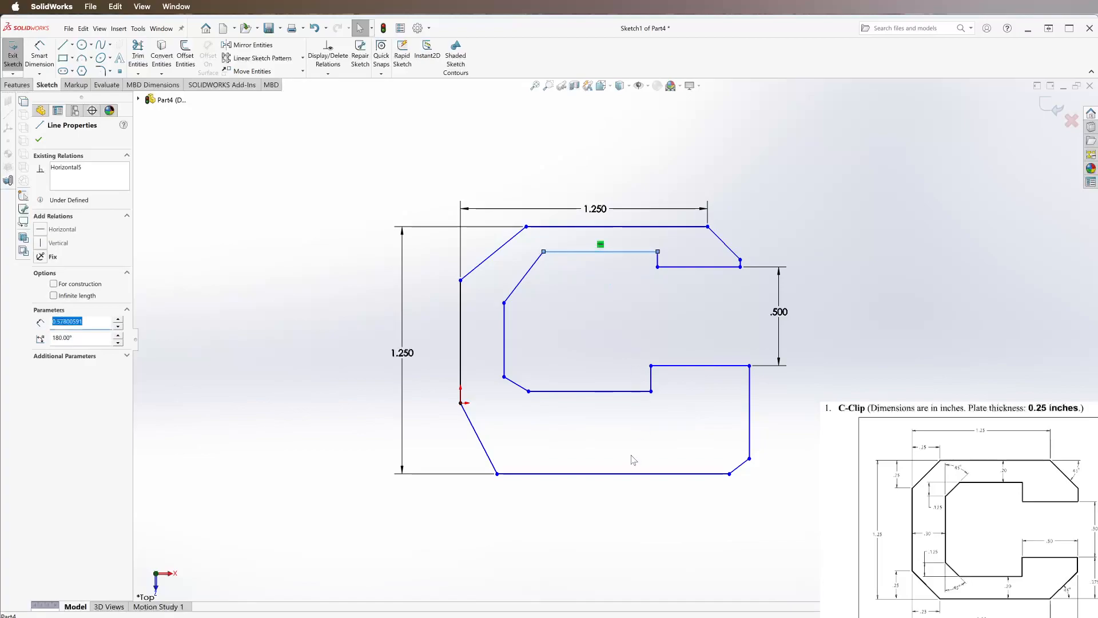
mouse_move(750, 465)
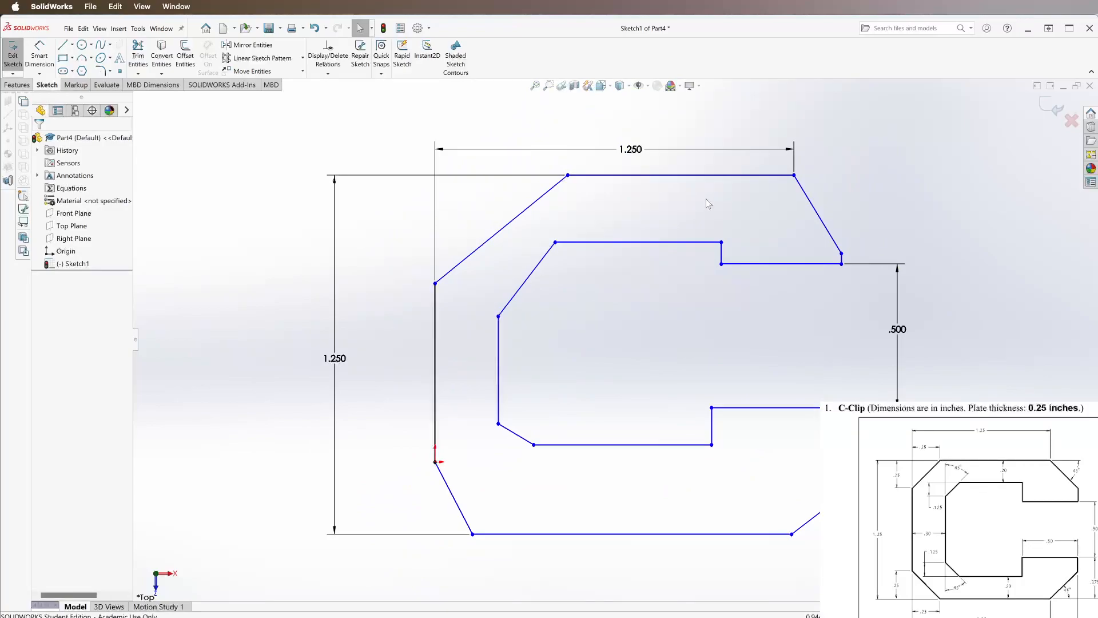
mouse_move(472, 238)
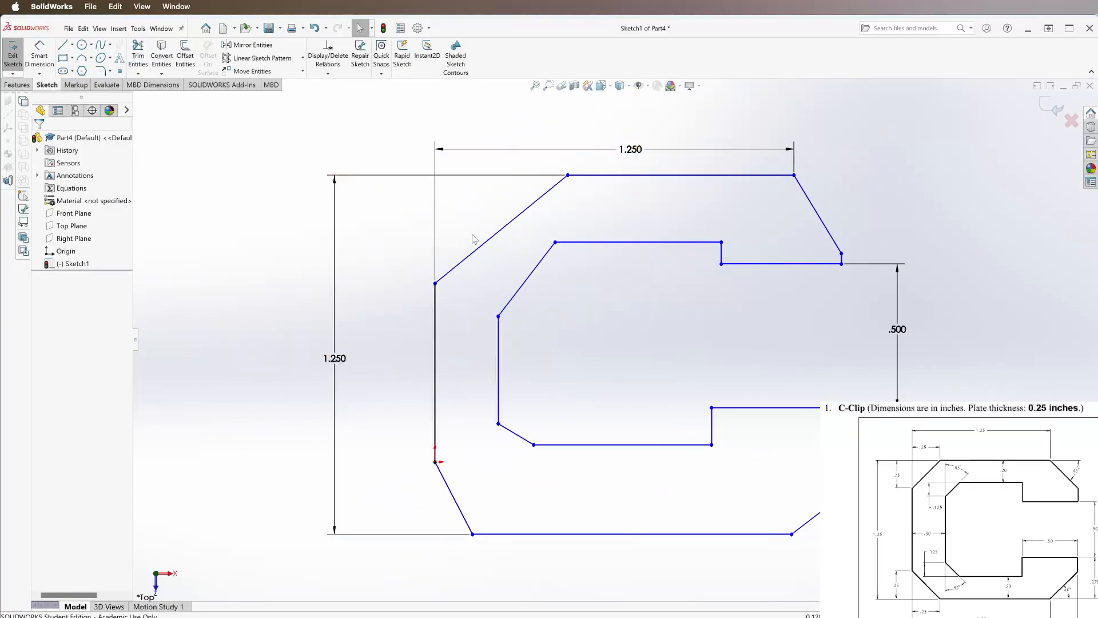
mouse_move(389, 252)
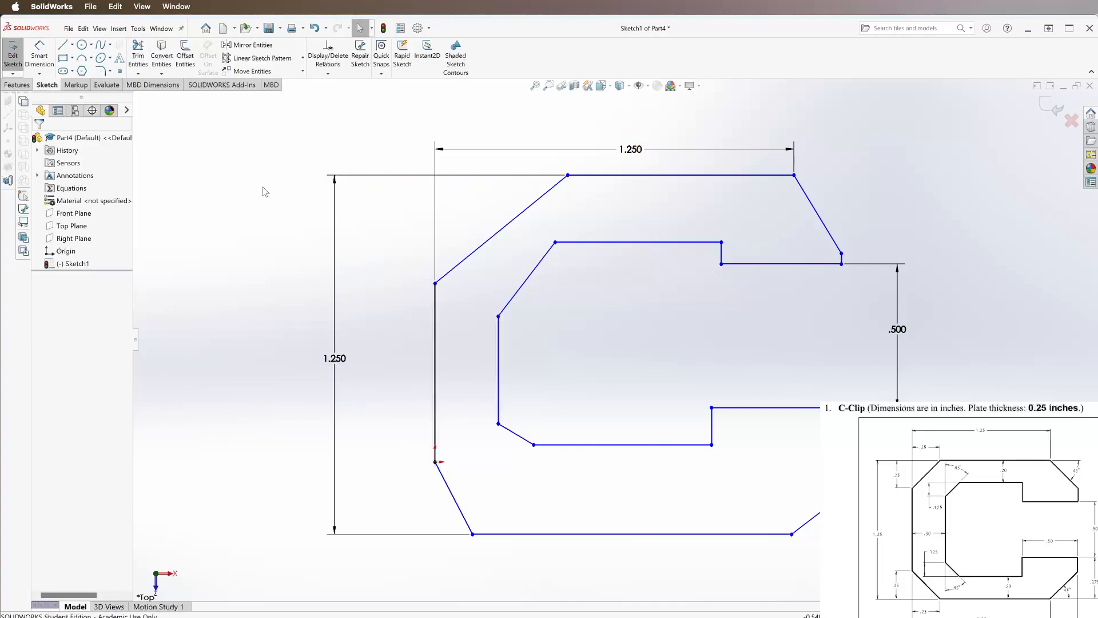
mouse_move(223, 217)
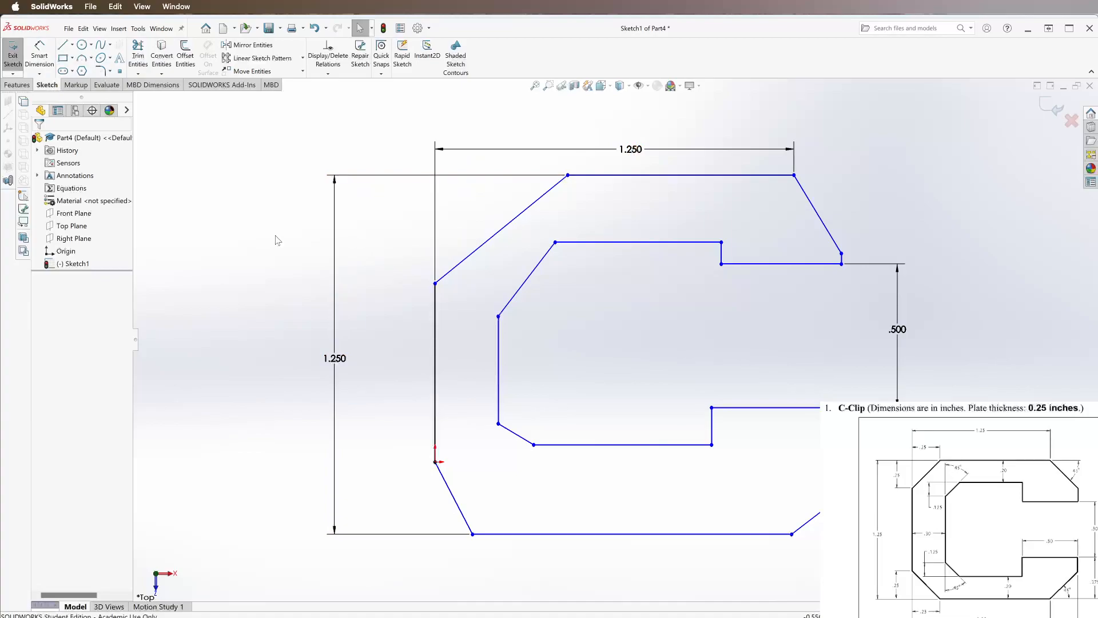
right_click(277, 240)
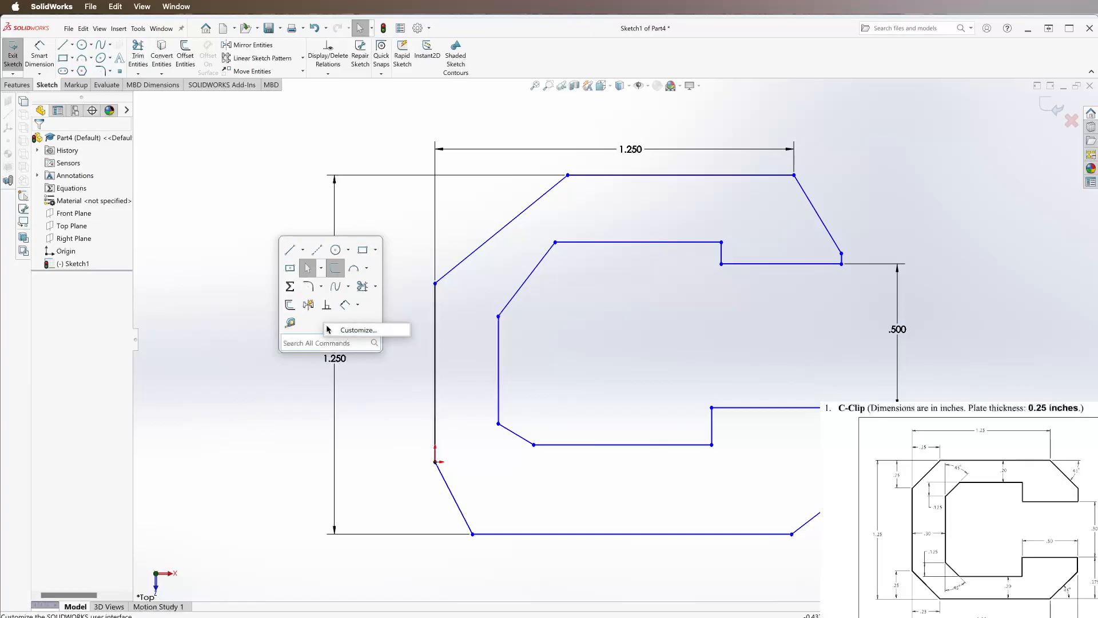
left_click(357, 329)
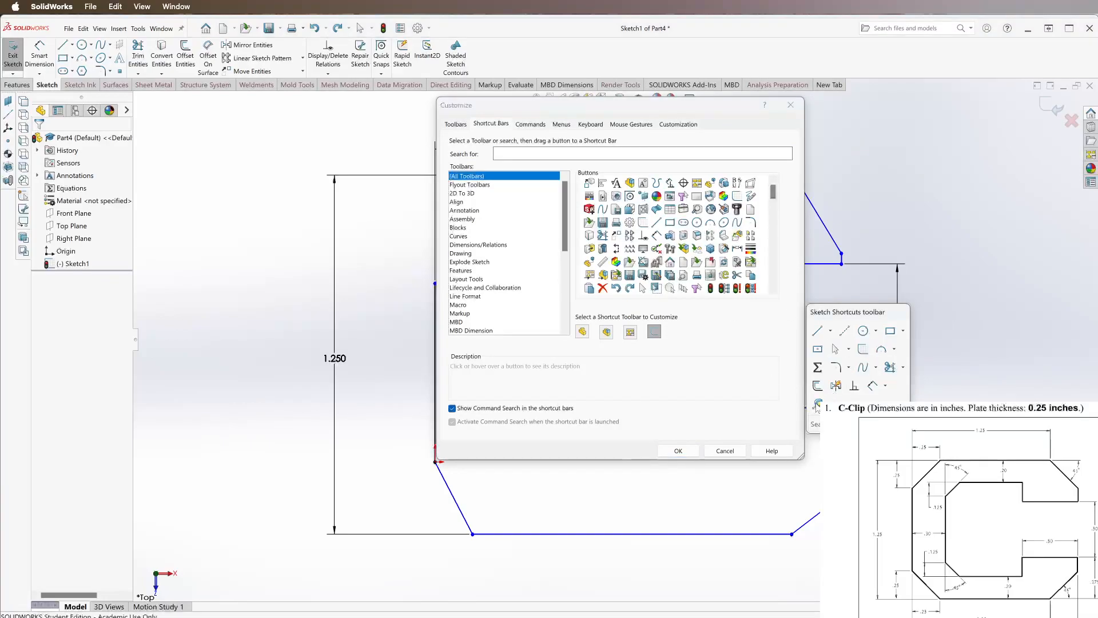
left_click(641, 153)
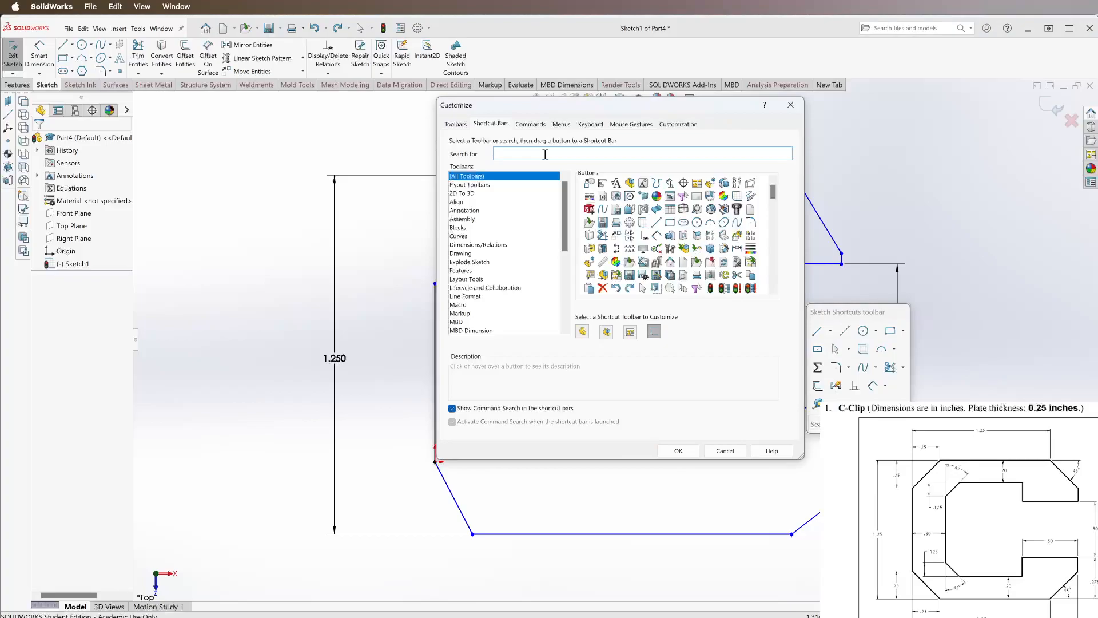
type("line")
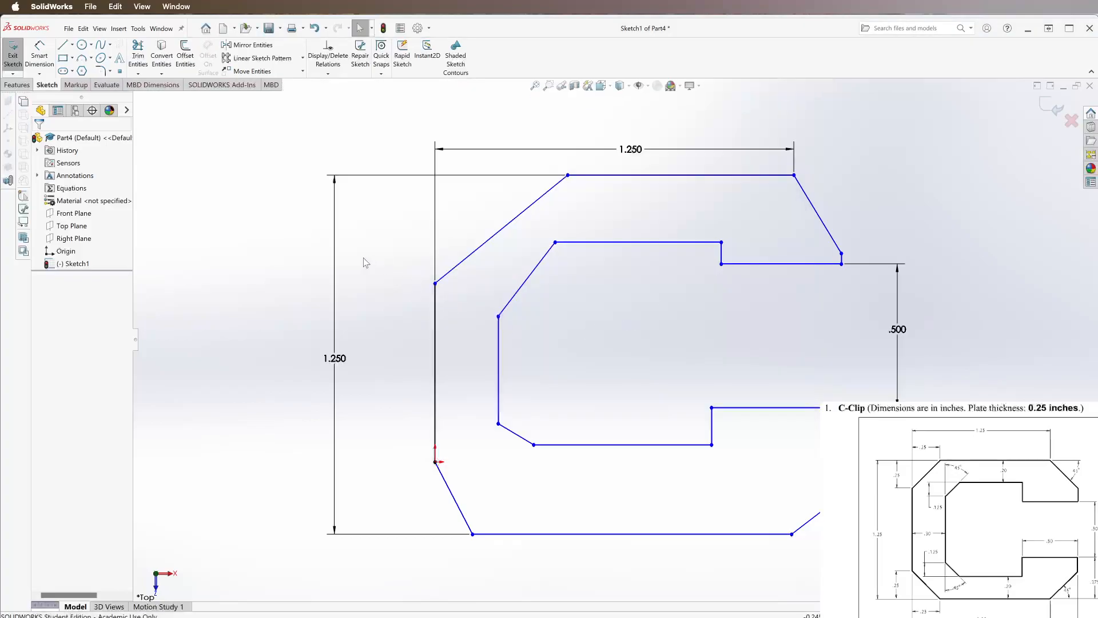
Dimension the top-left chamfer .250 by .250 and the top wall thickness .200.
right_click(363, 263)
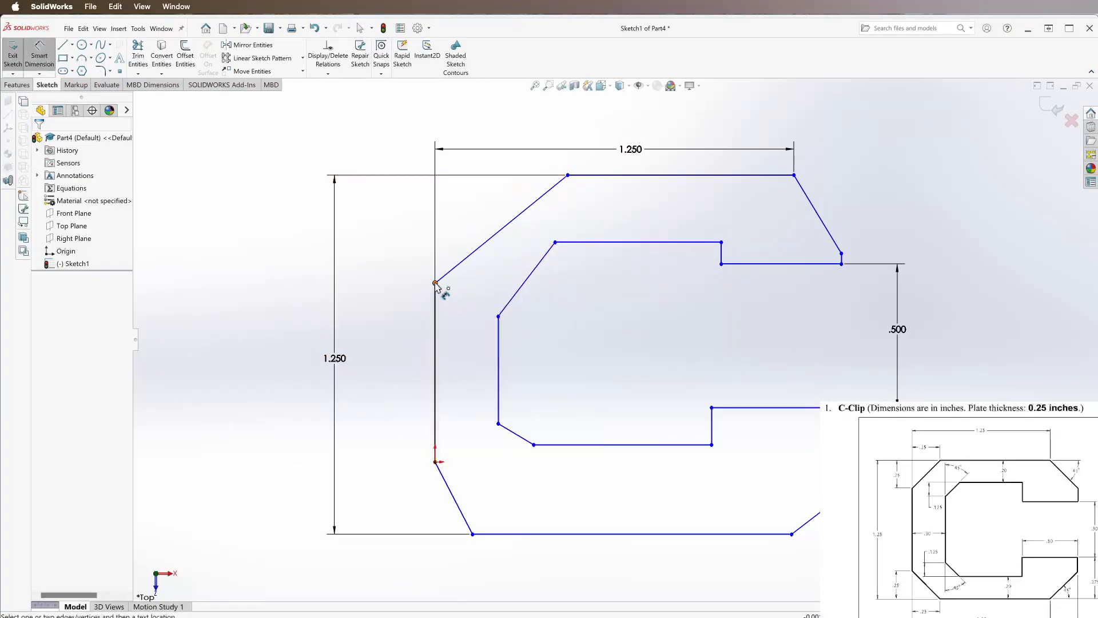
left_click(434, 283)
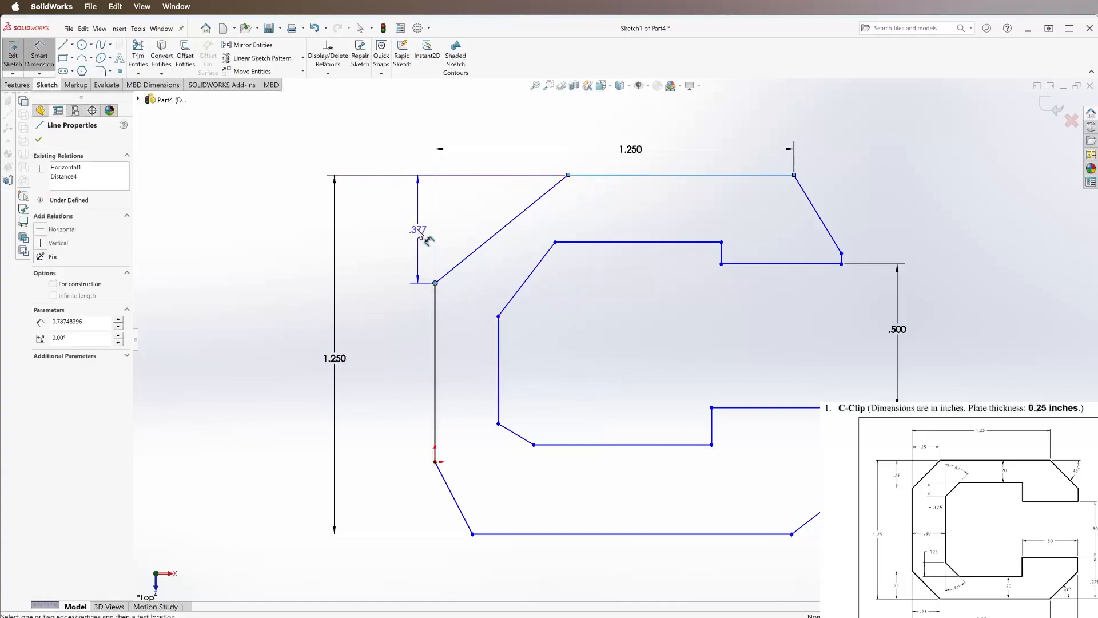
left_click(417, 230)
type(".250")
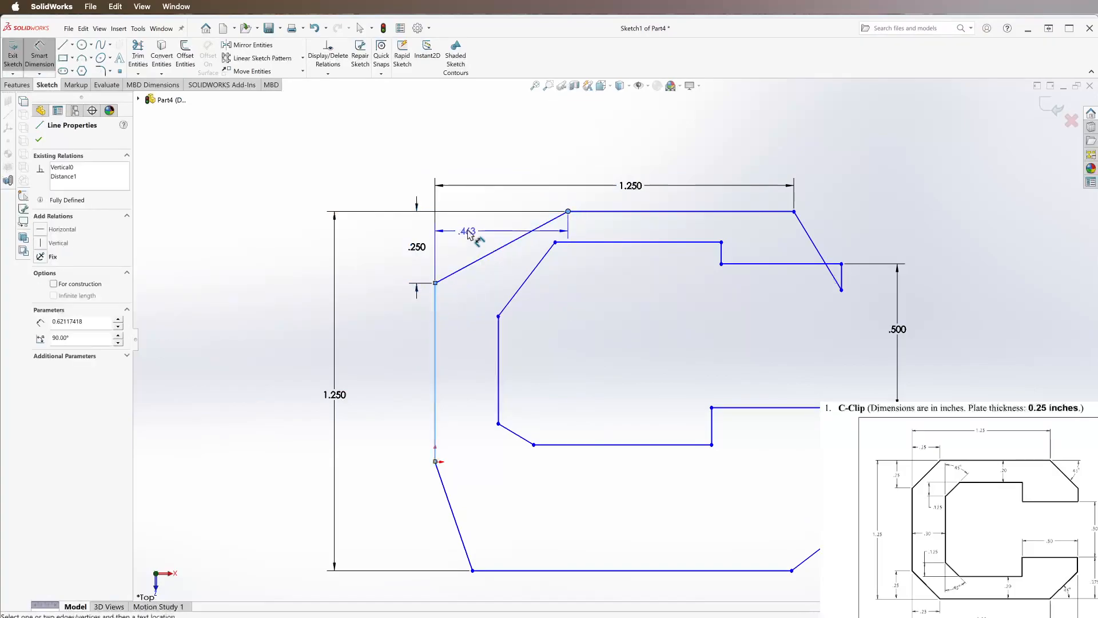
left_click(469, 232)
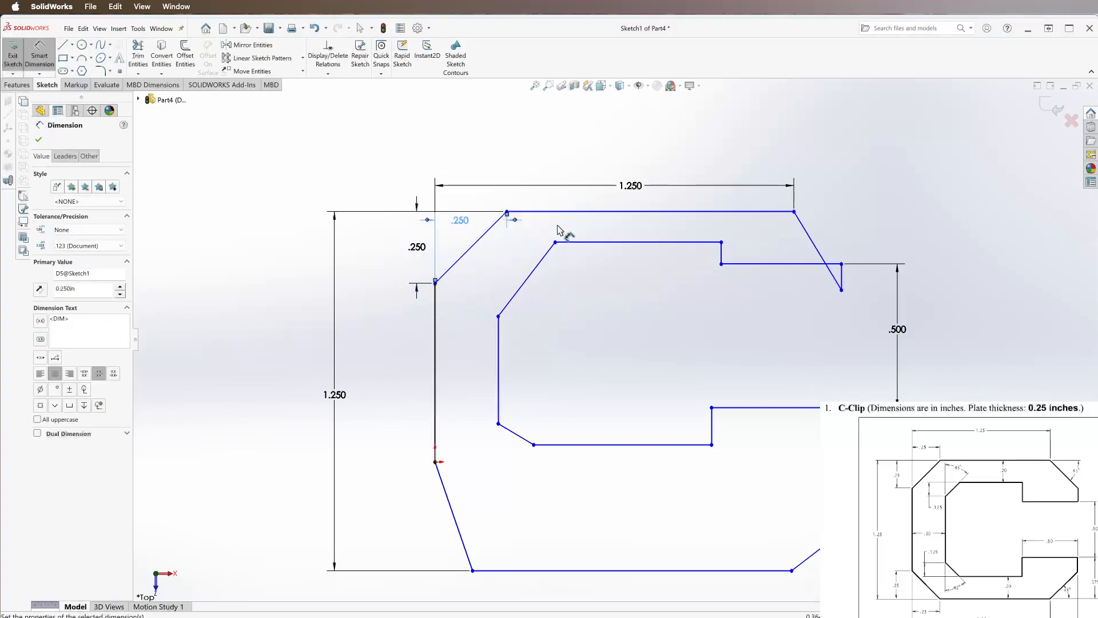
mouse_move(628, 223)
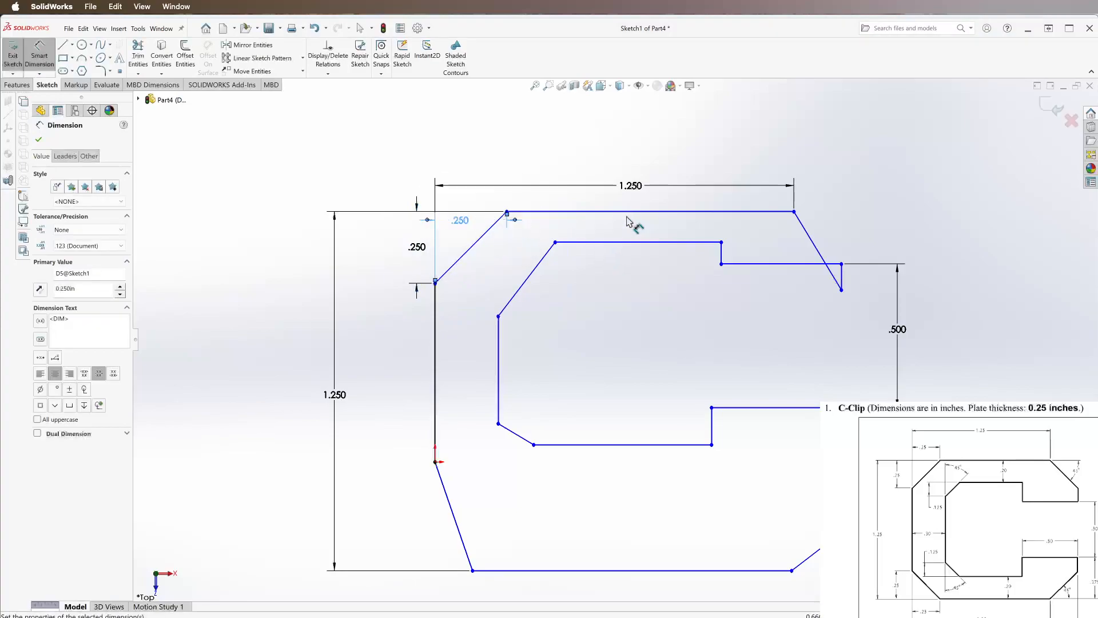
left_click(651, 213)
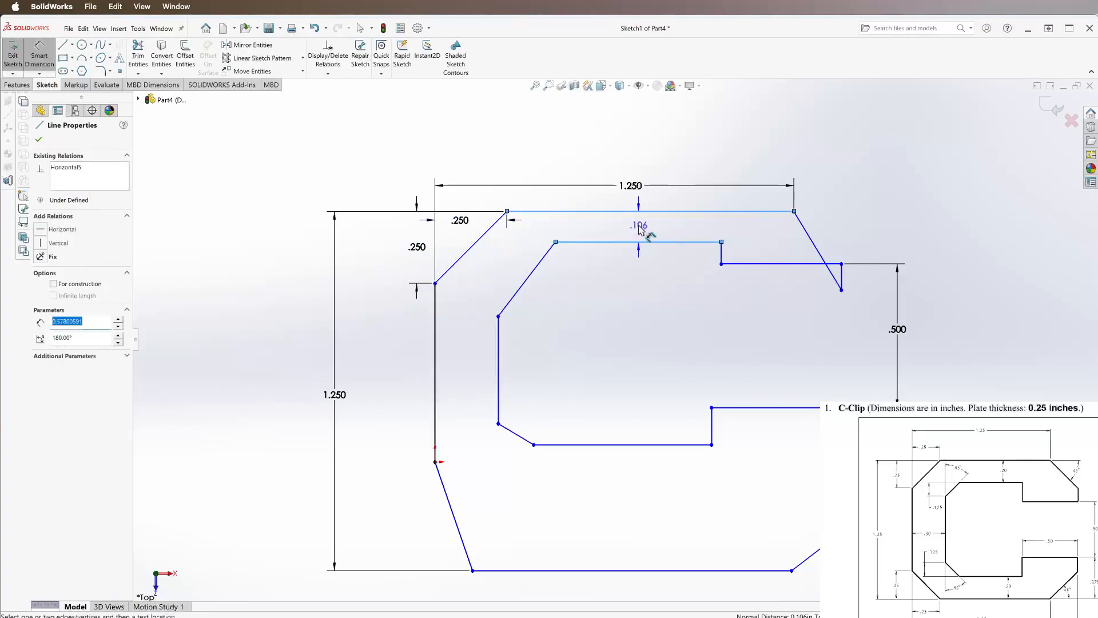
left_click(637, 227)
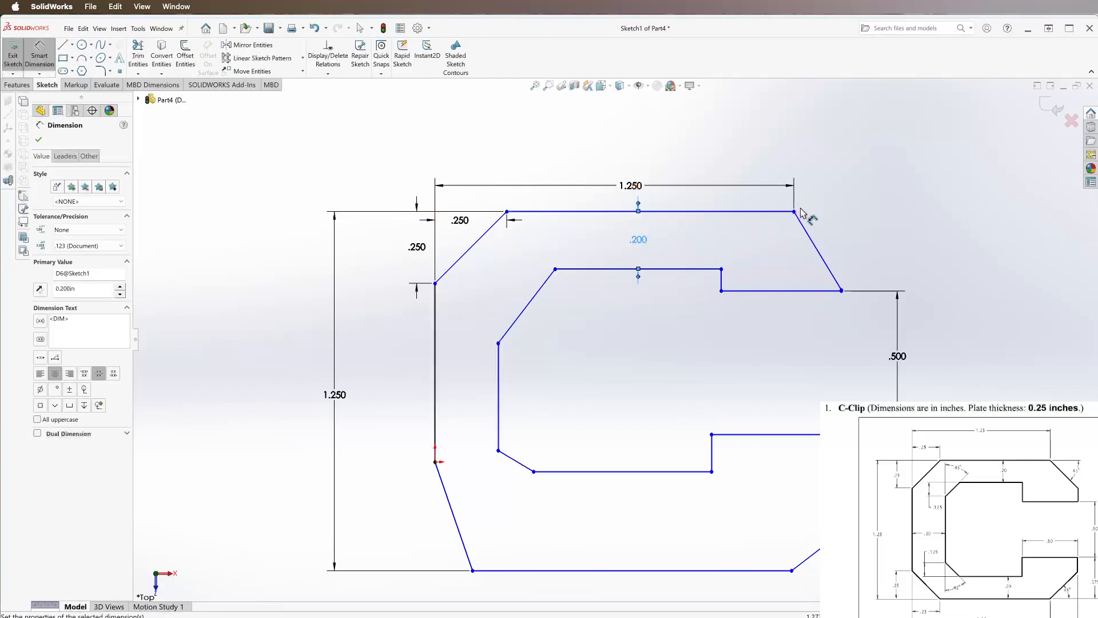
mouse_move(740, 220)
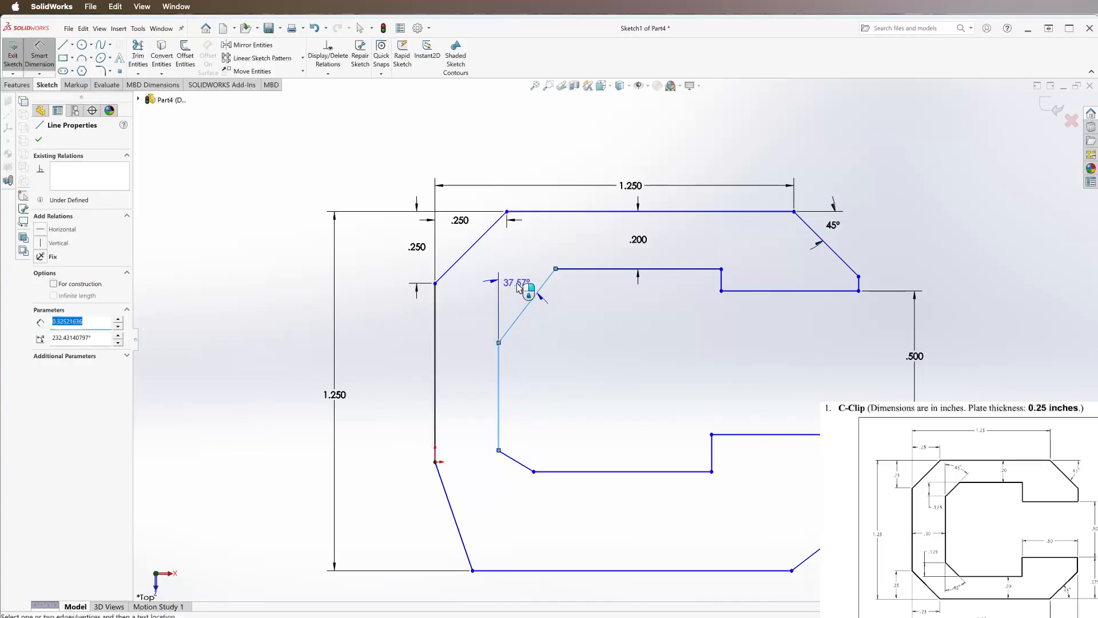
Set the inner top-left chamfer angle to 45° and dimension the .125 inner and top-right chamfers.
left_click(517, 287)
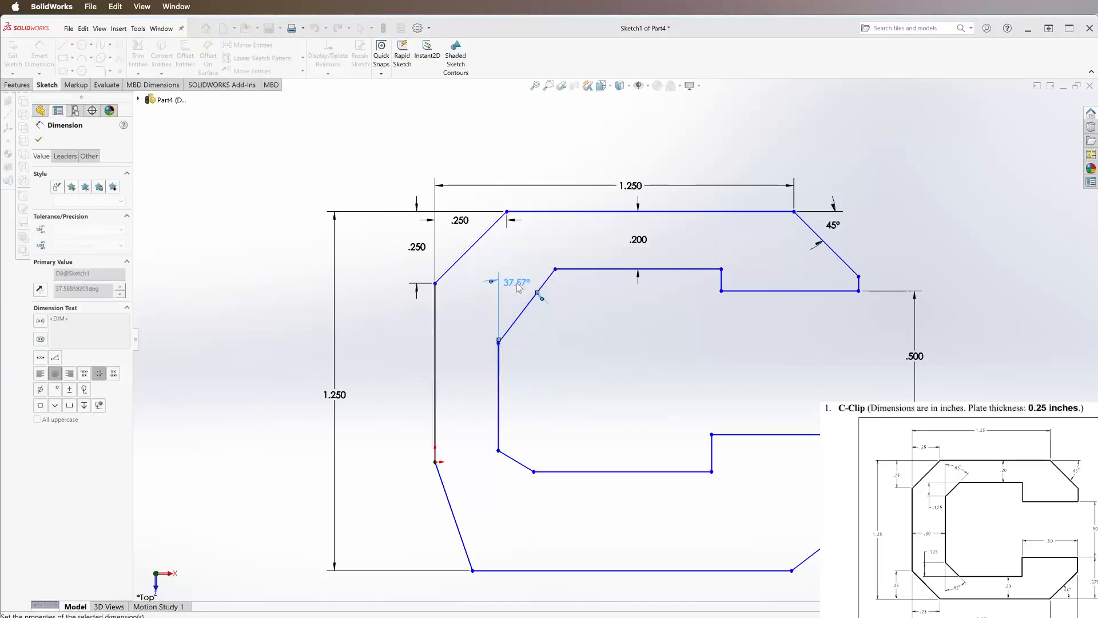
type("45")
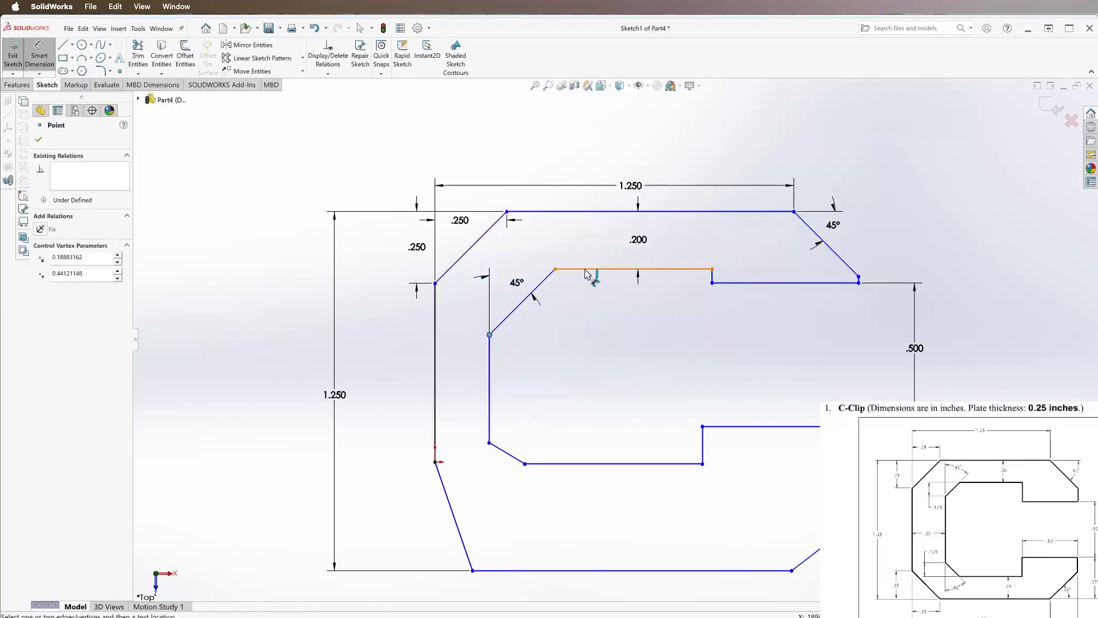
left_click(634, 270)
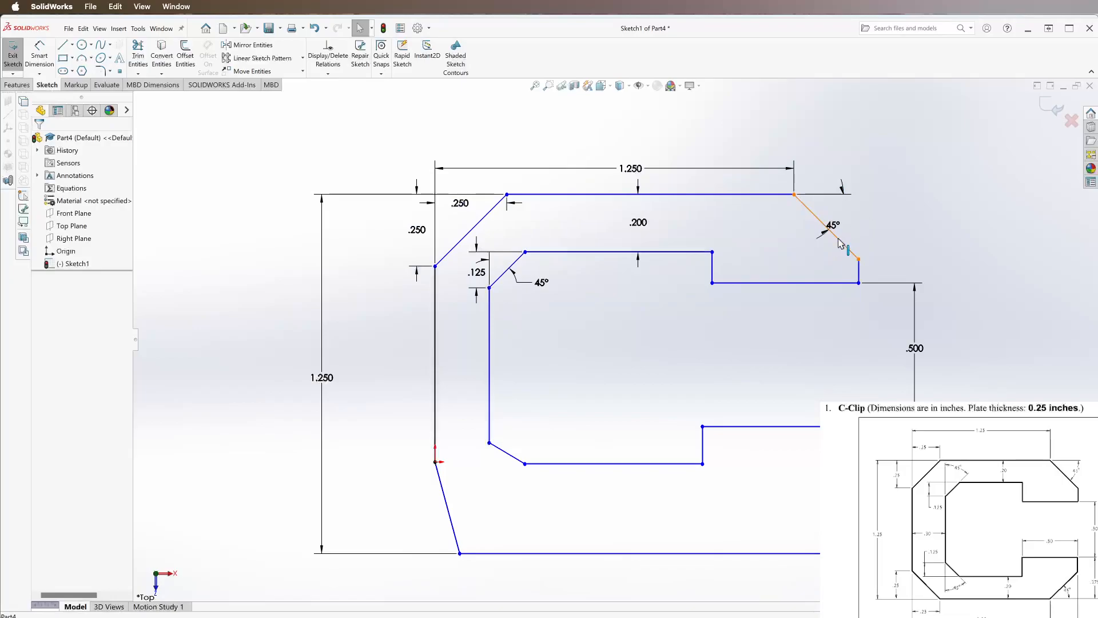
left_click(819, 224)
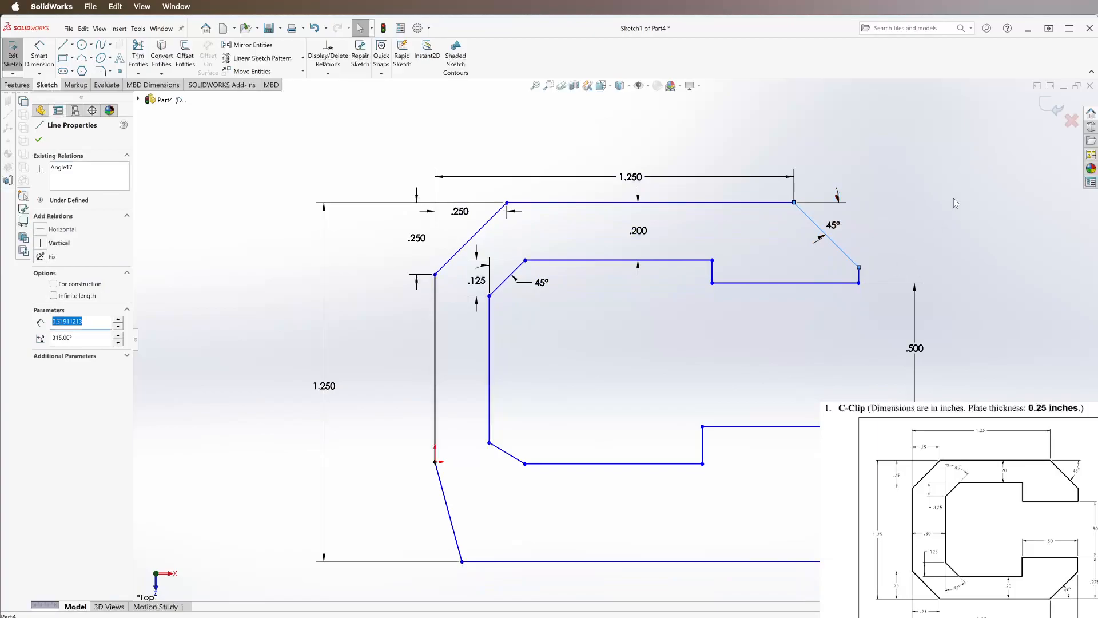
mouse_move(902, 243)
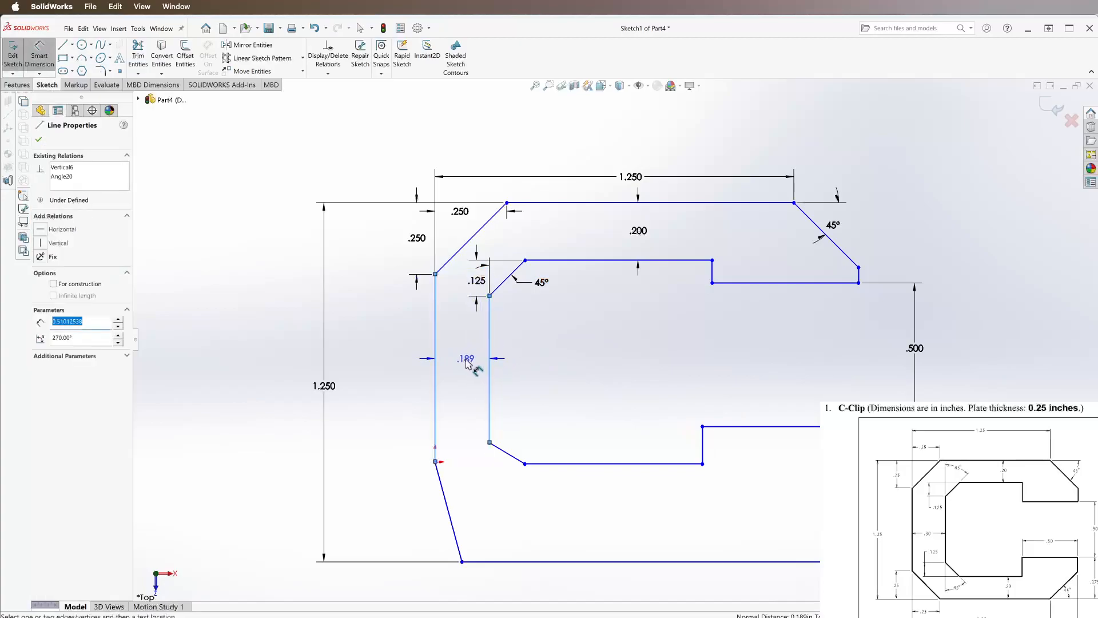
Dimension the left wall .300 and the lower inner chamfer at 45°, starting on the inner bottom edge.
left_click(466, 358)
type("0.125")
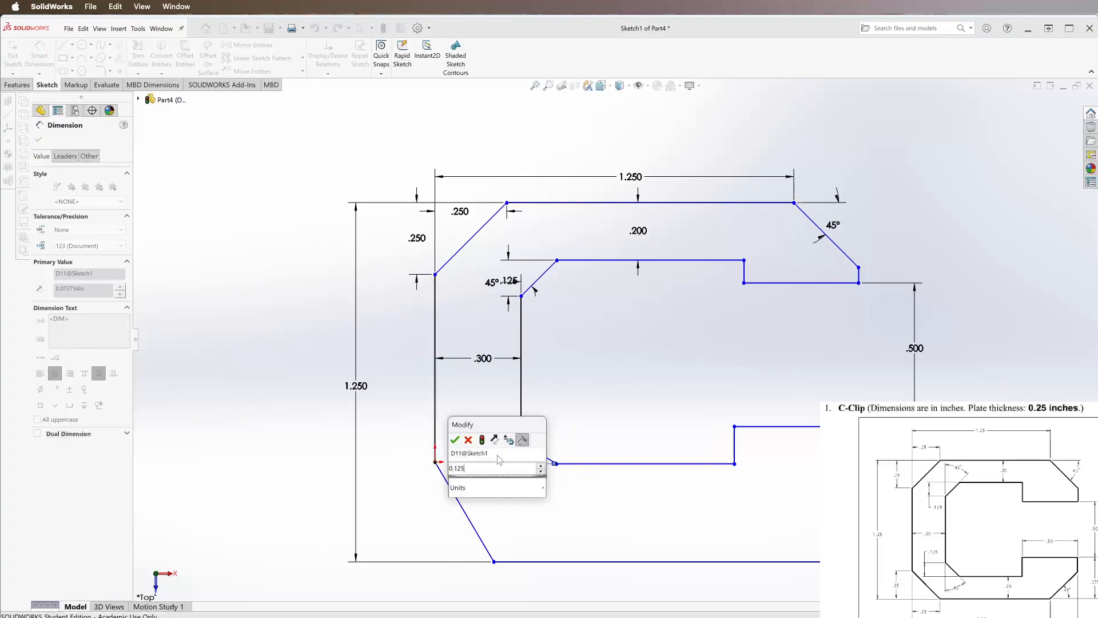
left_click(454, 440)
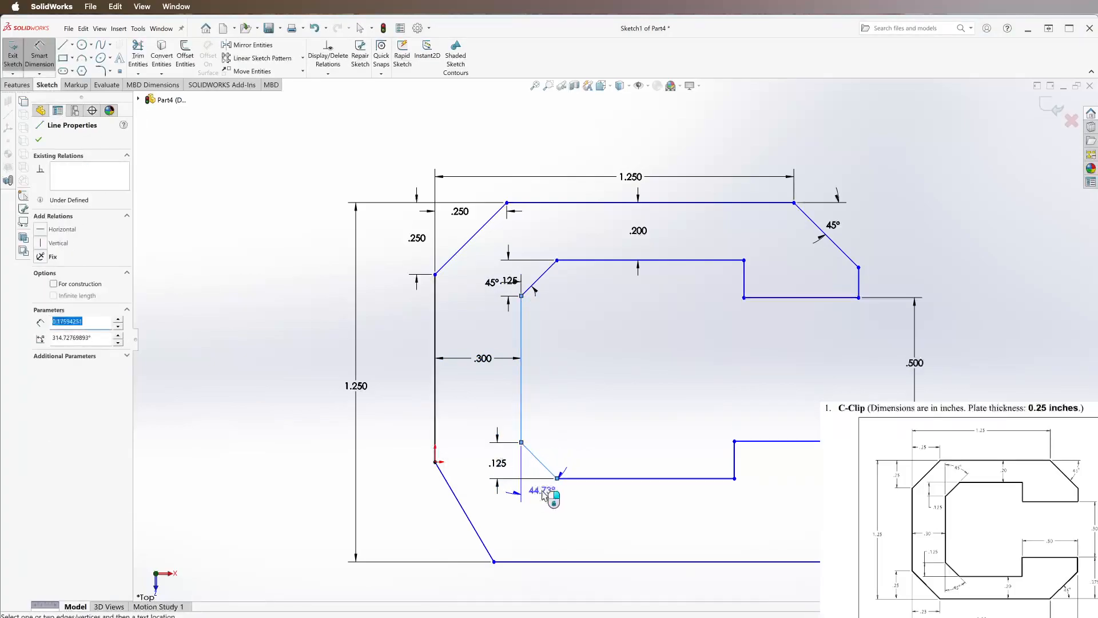
left_click(552, 497)
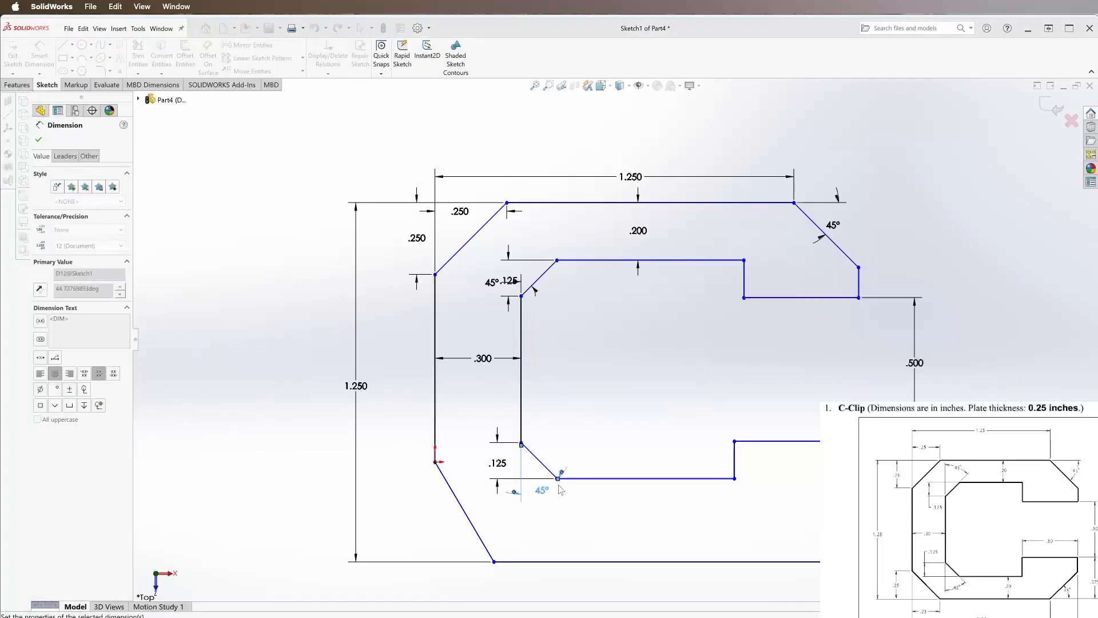
left_click(665, 478)
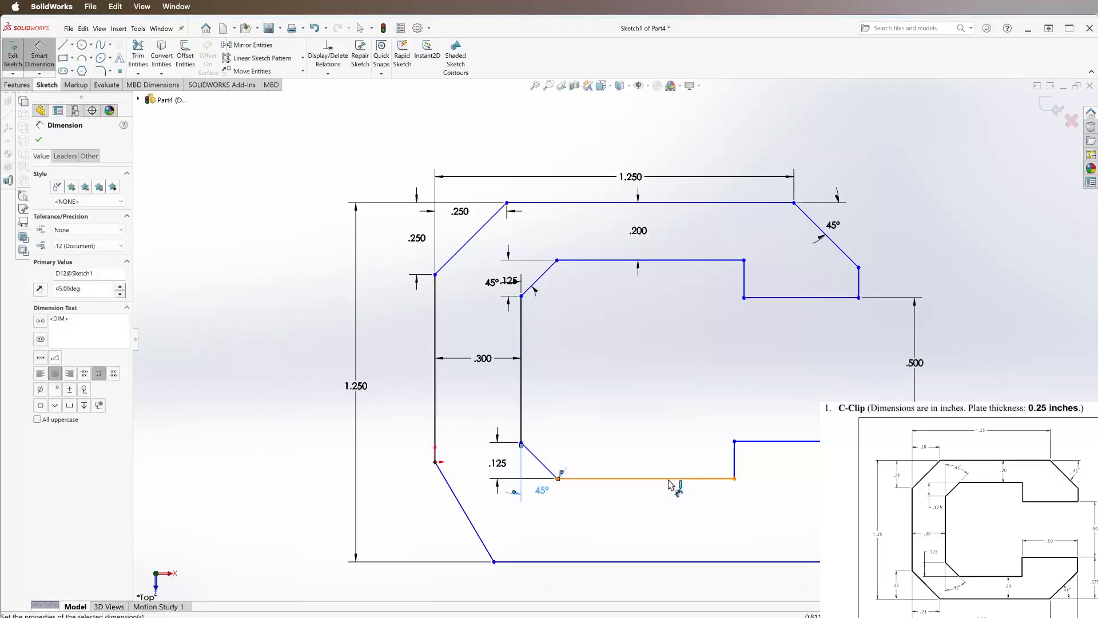
left_click(644, 478)
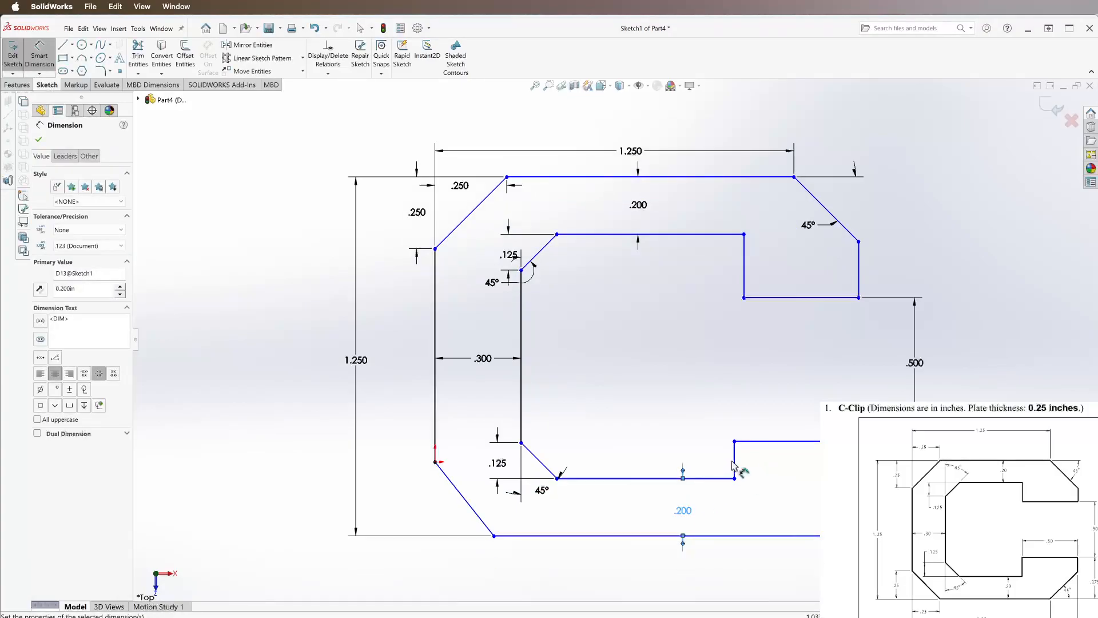
Dimension the lower slot width .500 and the 1.500 overall width along the bottom.
left_click(734, 459)
type("0.5")
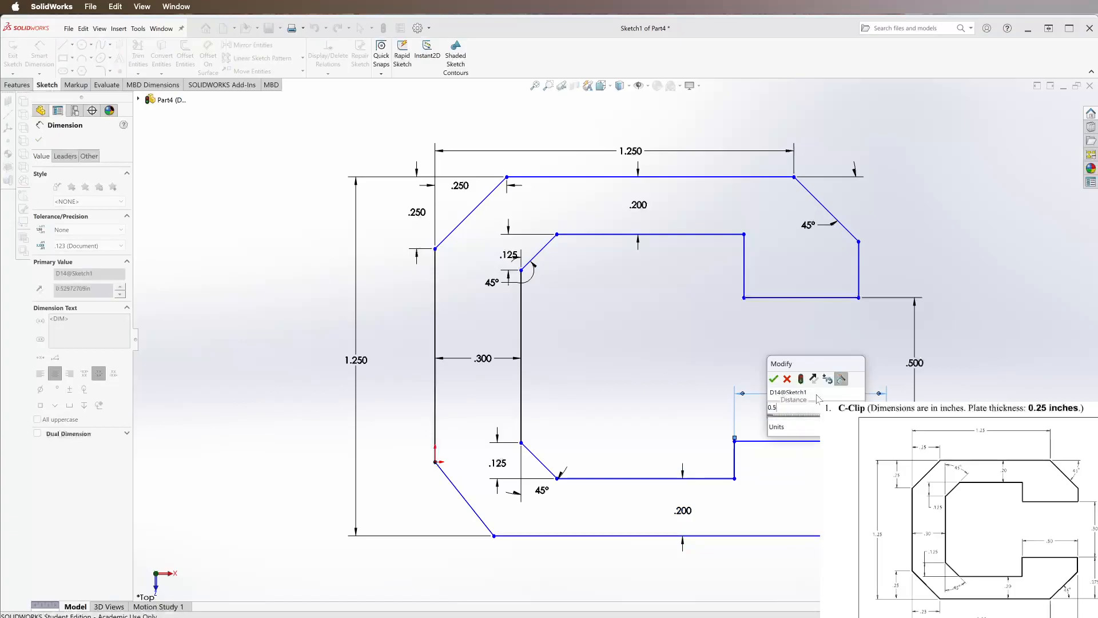
left_click(774, 378)
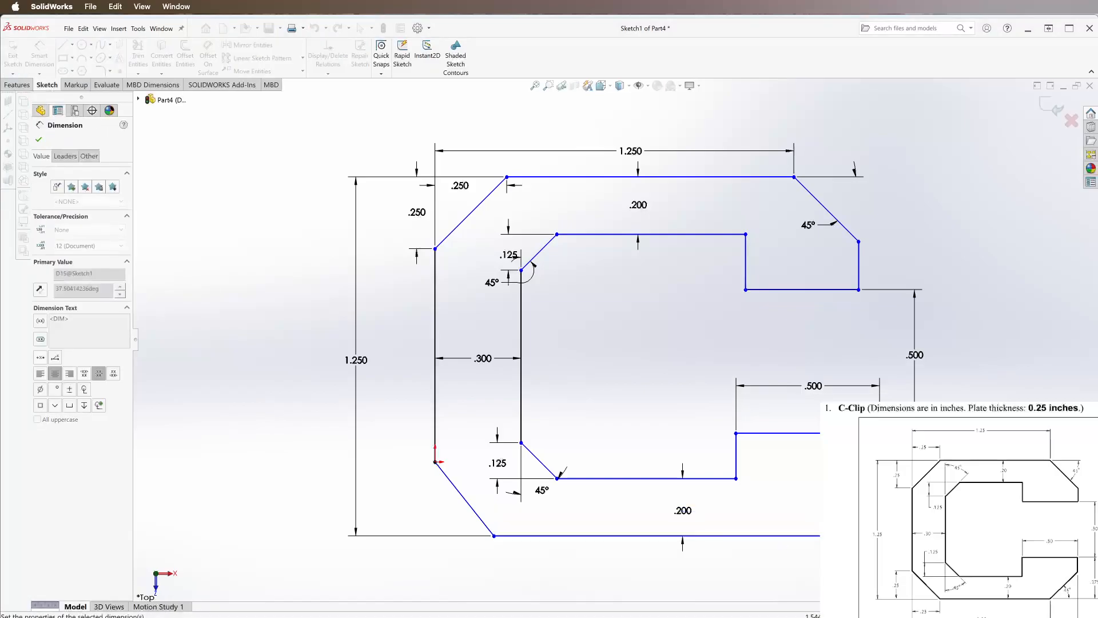
left_click(631, 535)
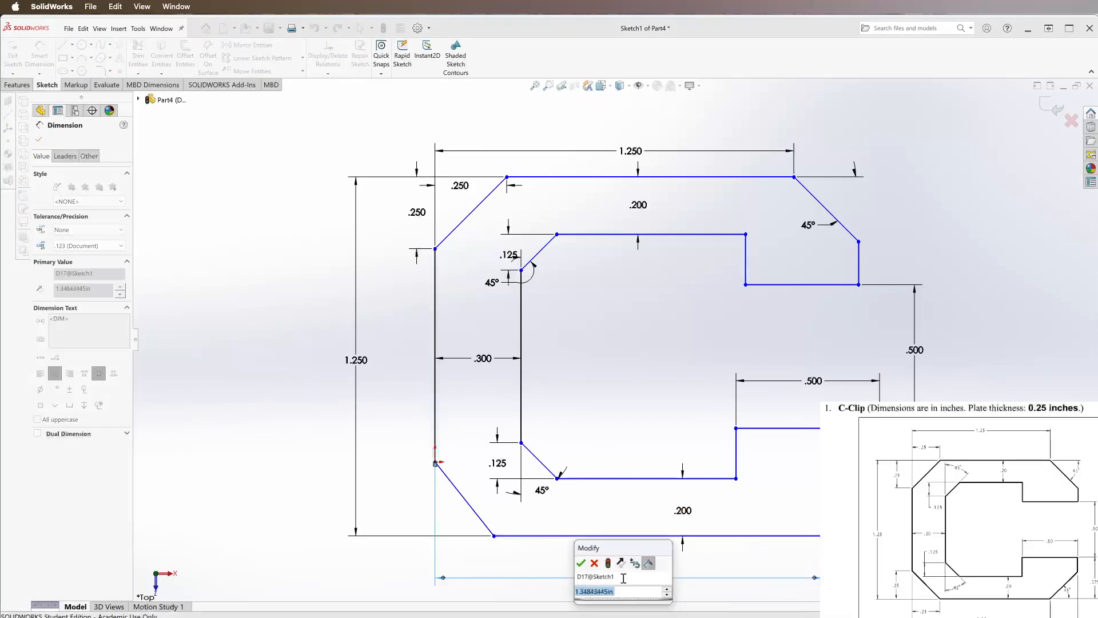
left_click(581, 563)
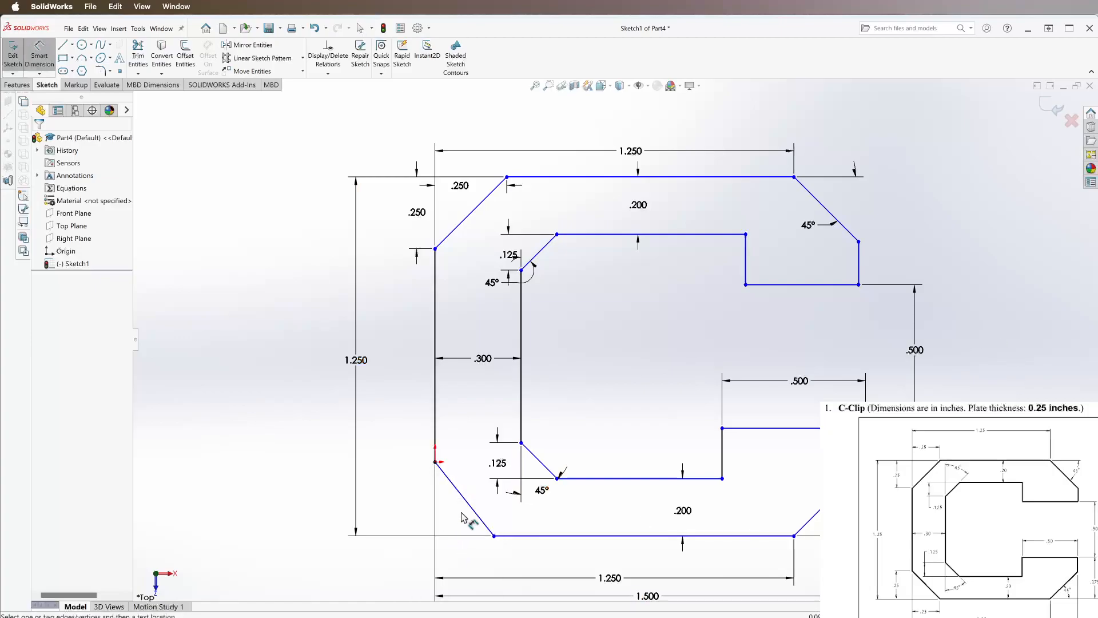
Dimension the lower-left chamfer and pull the upper notch's outer edge in to narrow it.
left_click(435, 461)
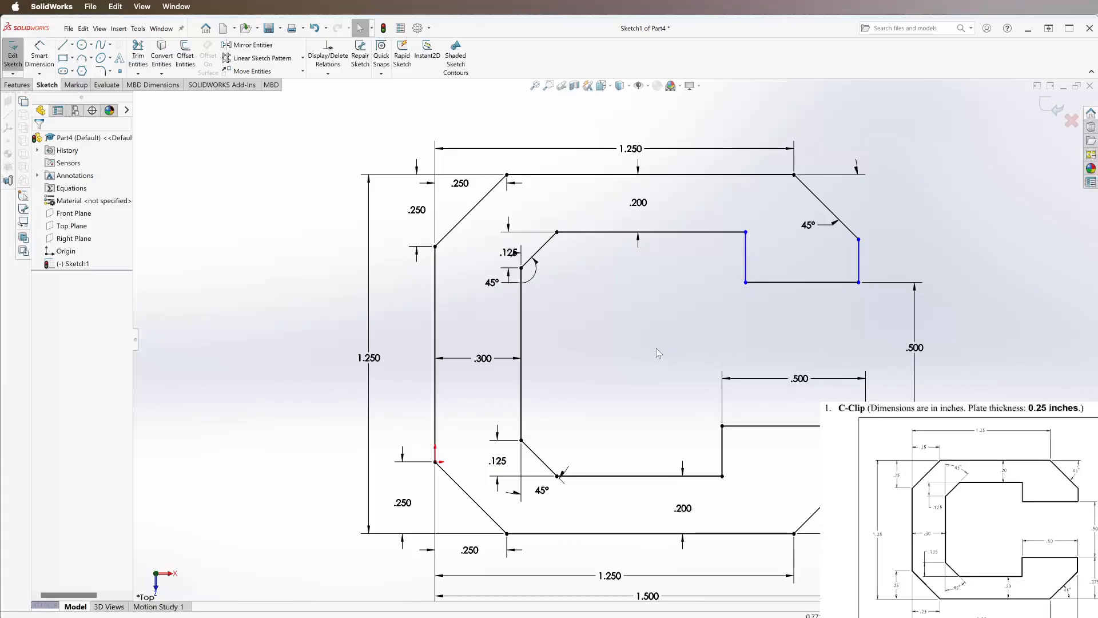
mouse_move(789, 254)
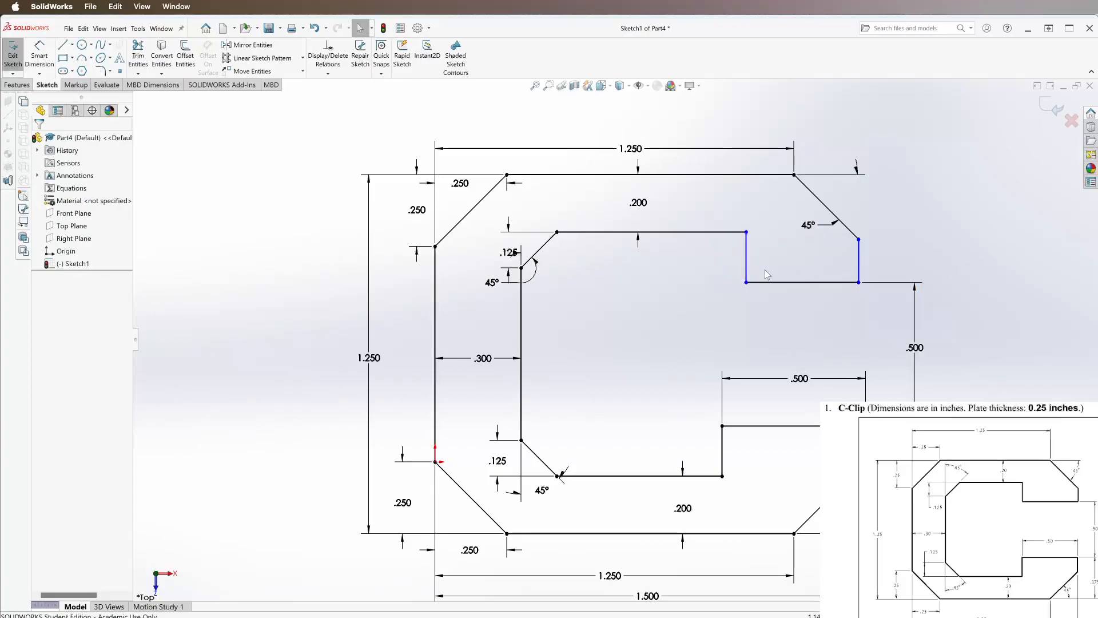
mouse_move(607, 344)
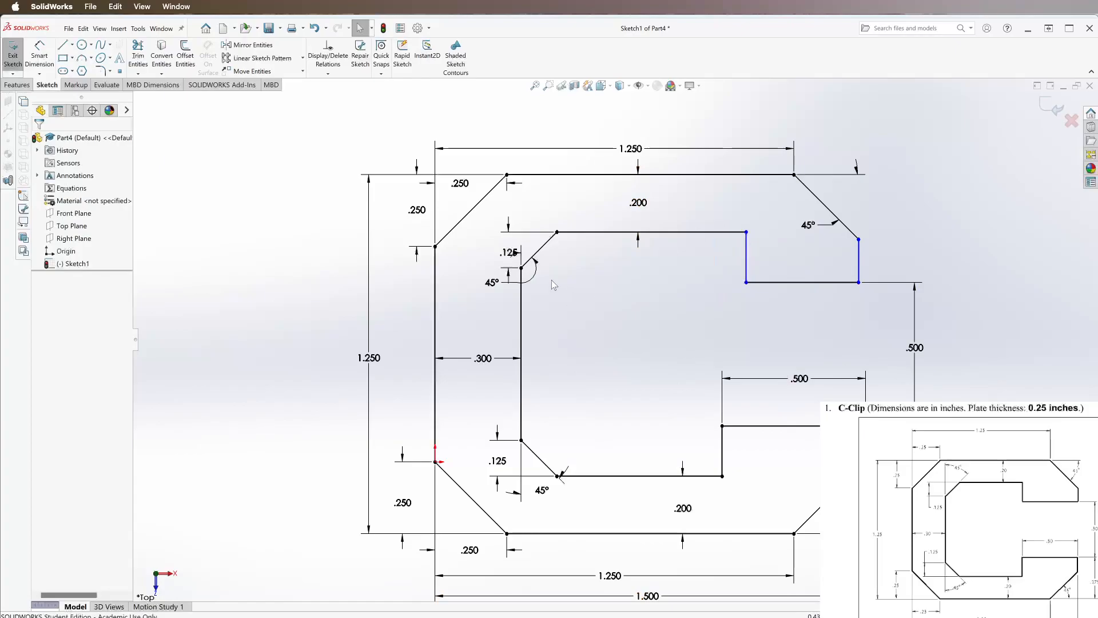
mouse_move(755, 313)
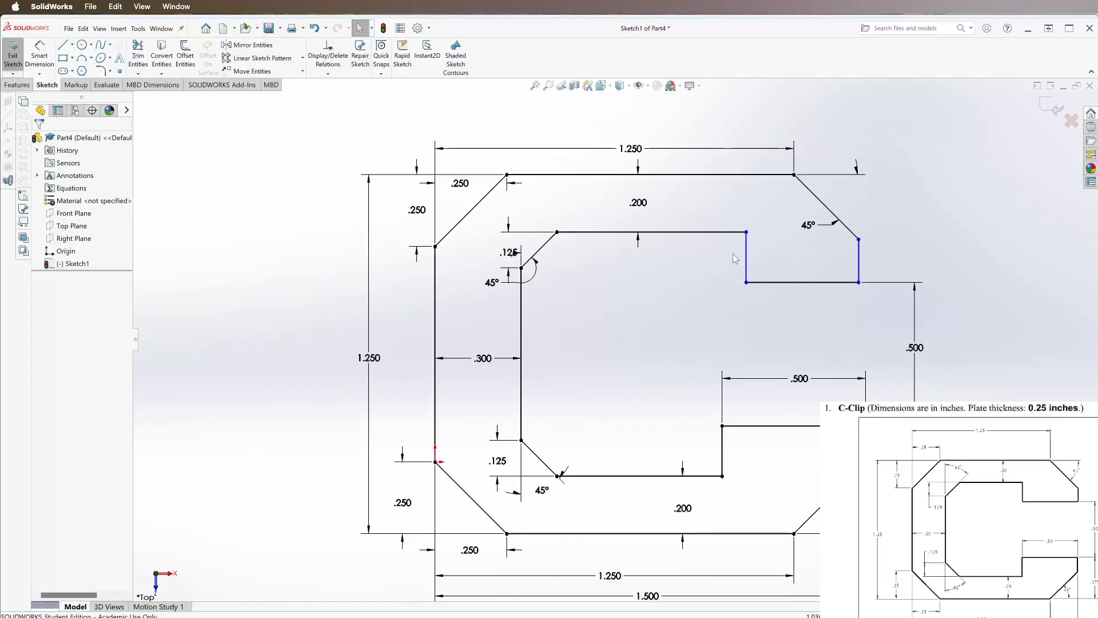
left_click(739, 257)
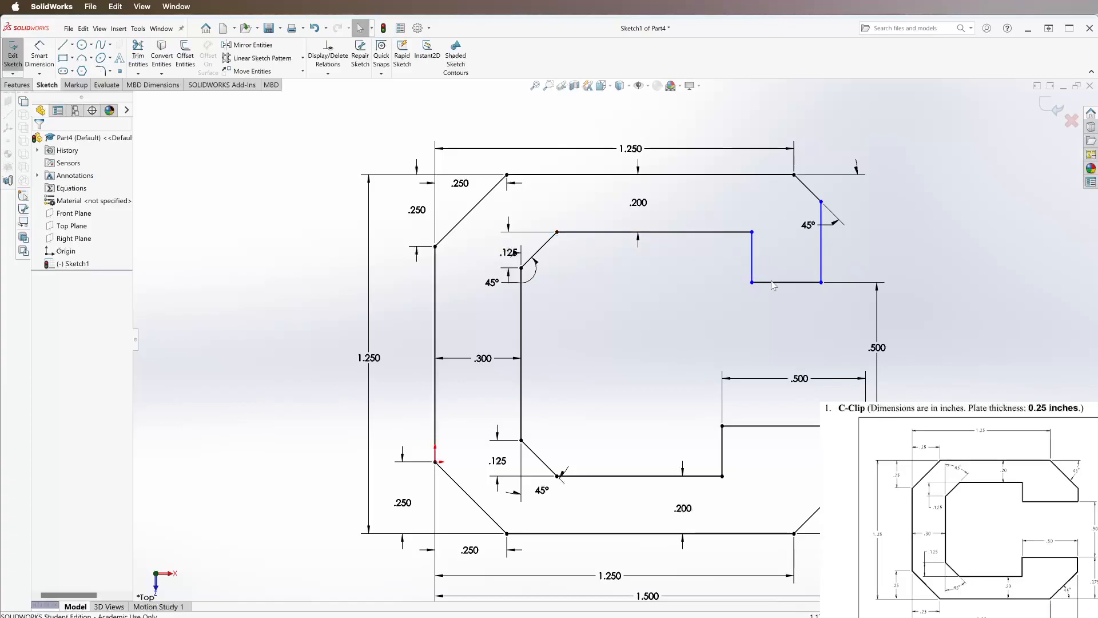
left_click(785, 281)
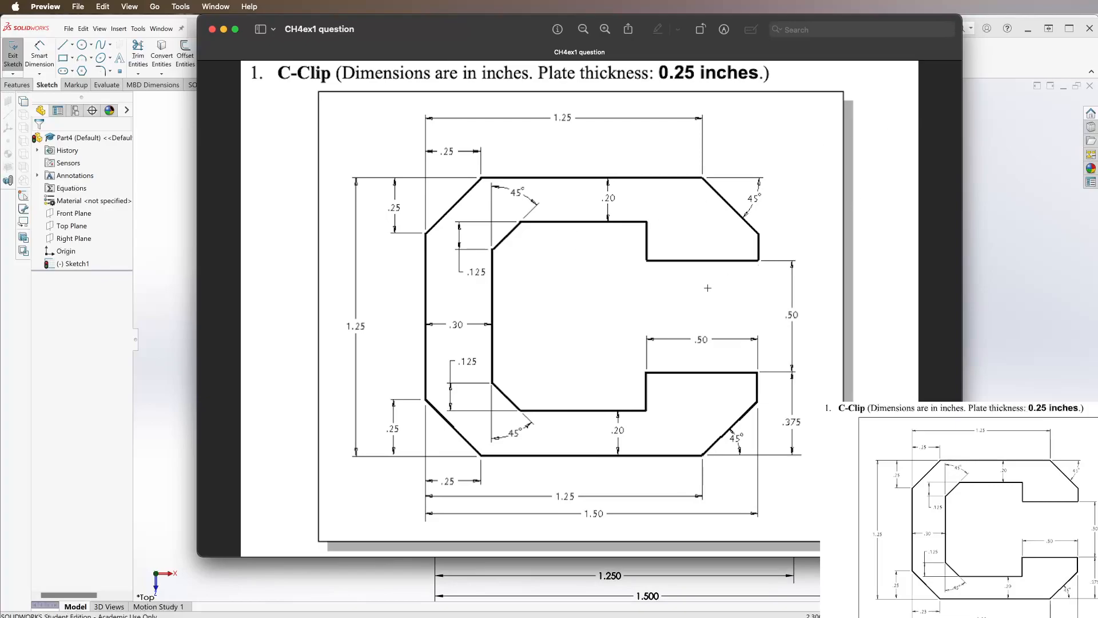
mouse_move(645, 223)
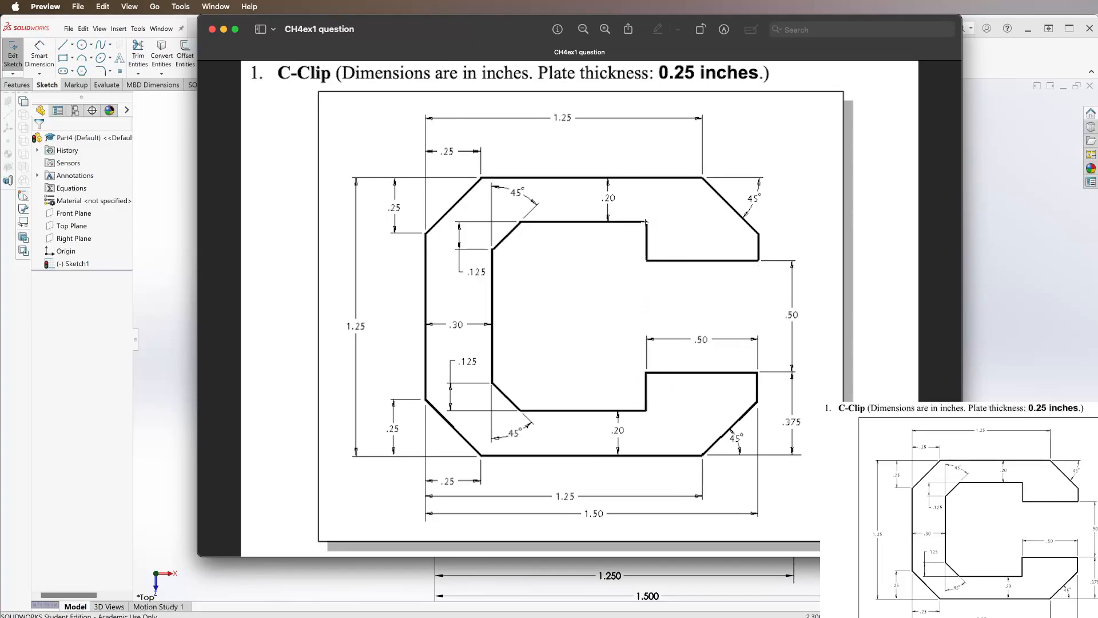
mouse_move(644, 245)
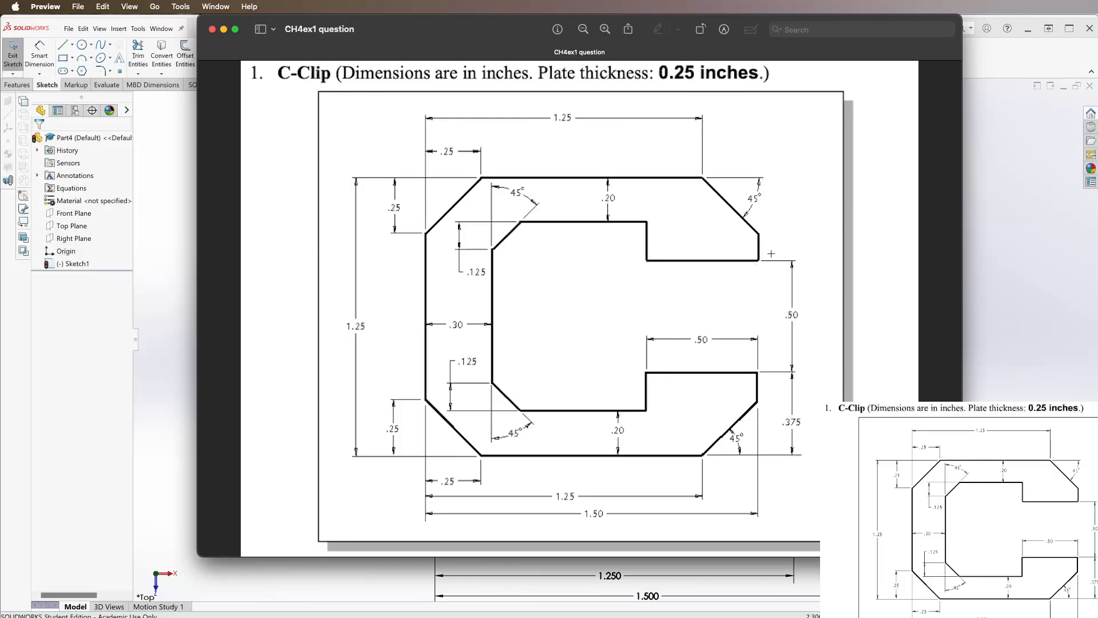
mouse_move(758, 241)
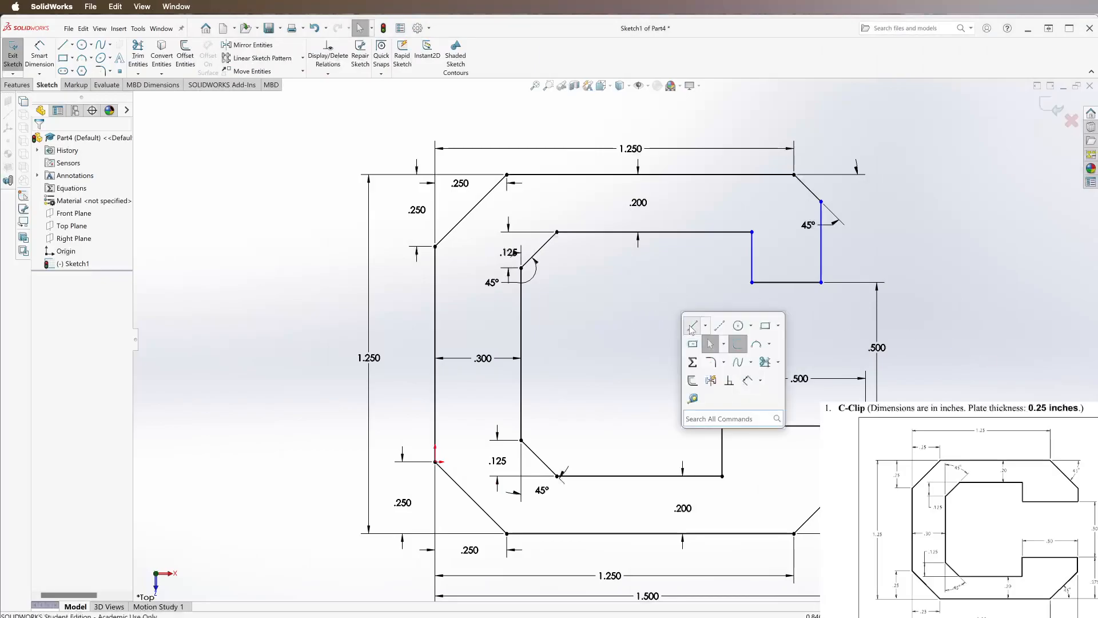
Redraw the upper notch's vertical edge with the Line tool.
left_click(693, 325)
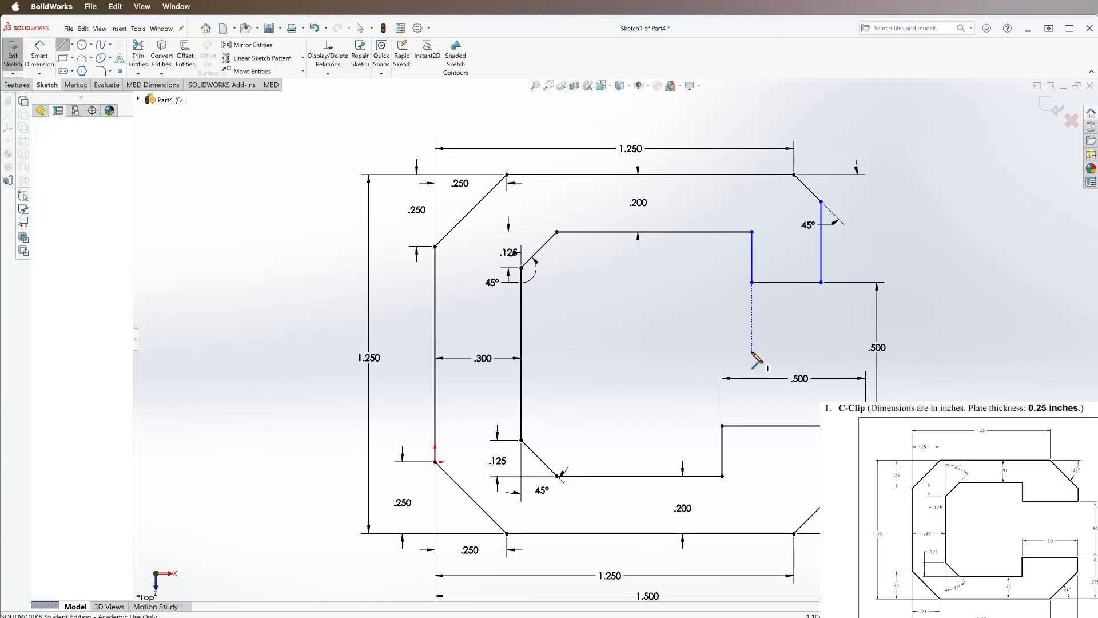
left_click(751, 281)
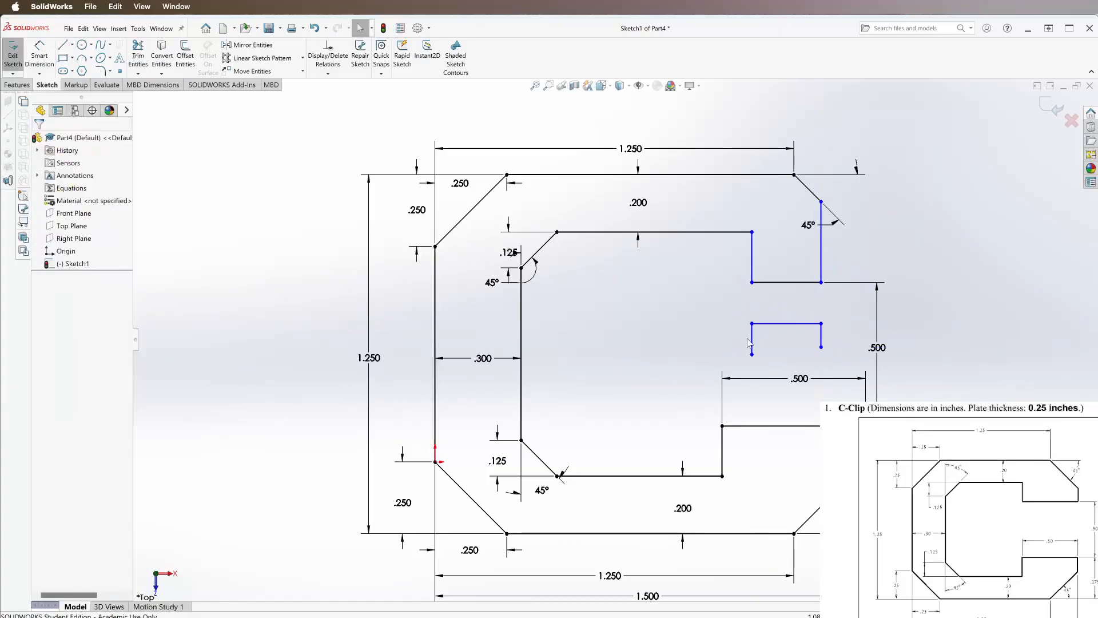
left_click(752, 260)
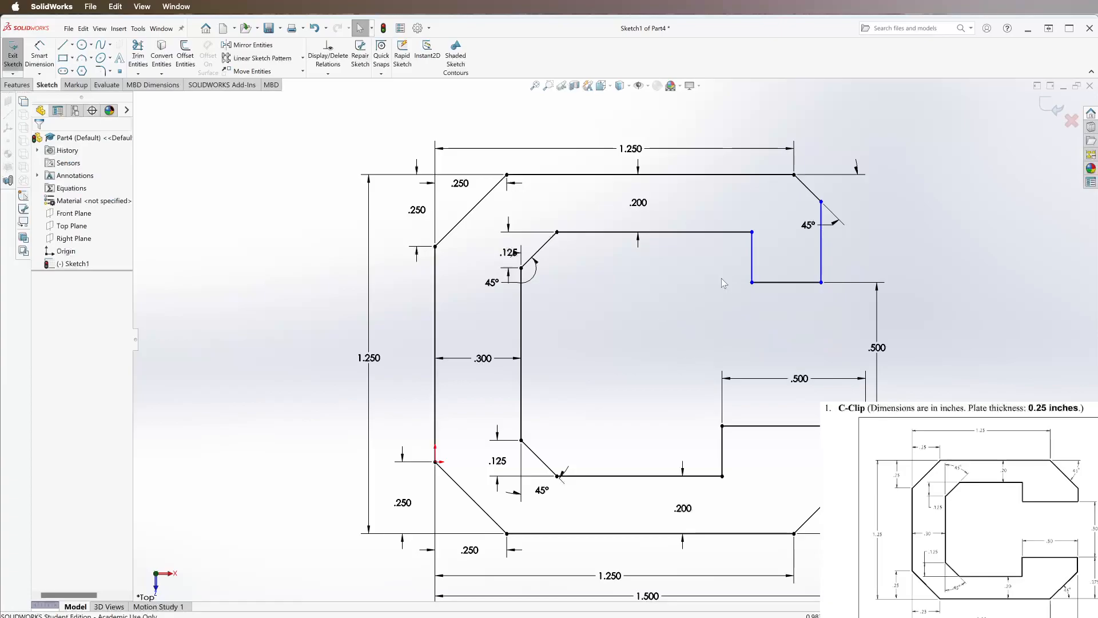
mouse_move(742, 264)
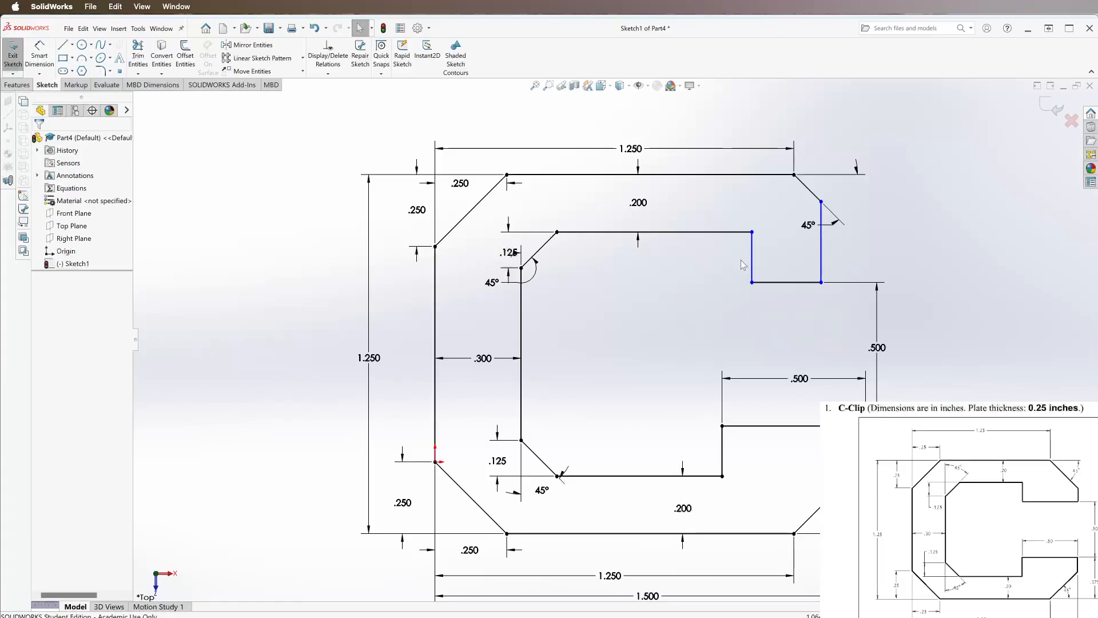
Make the upper notch's inner and outer edges collinear with the lower notch's edges.
left_click(751, 257)
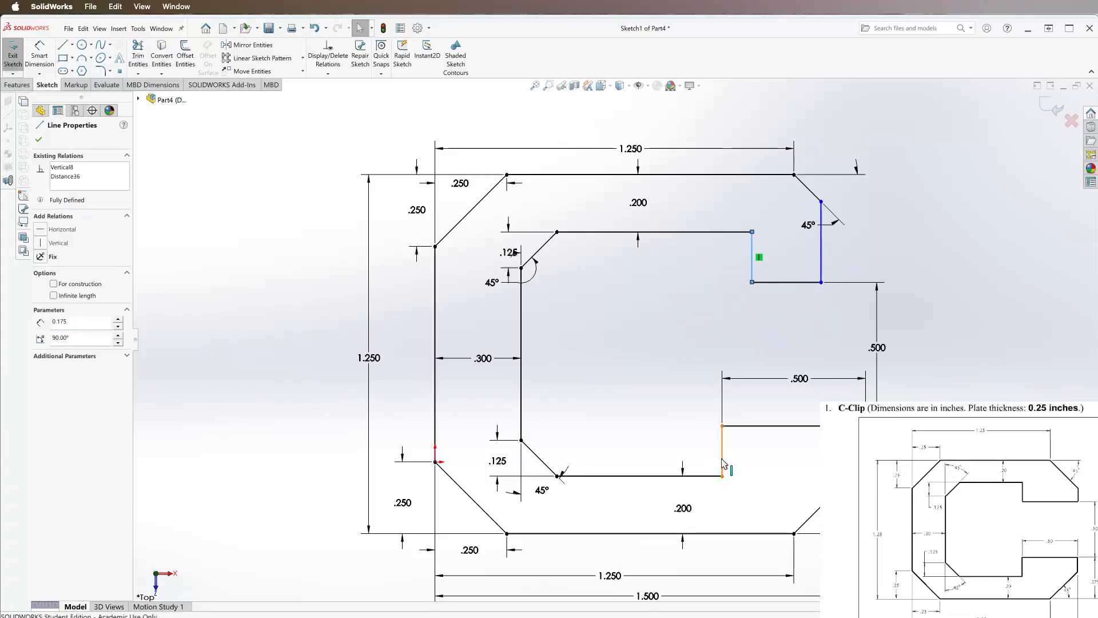
left_click(721, 449)
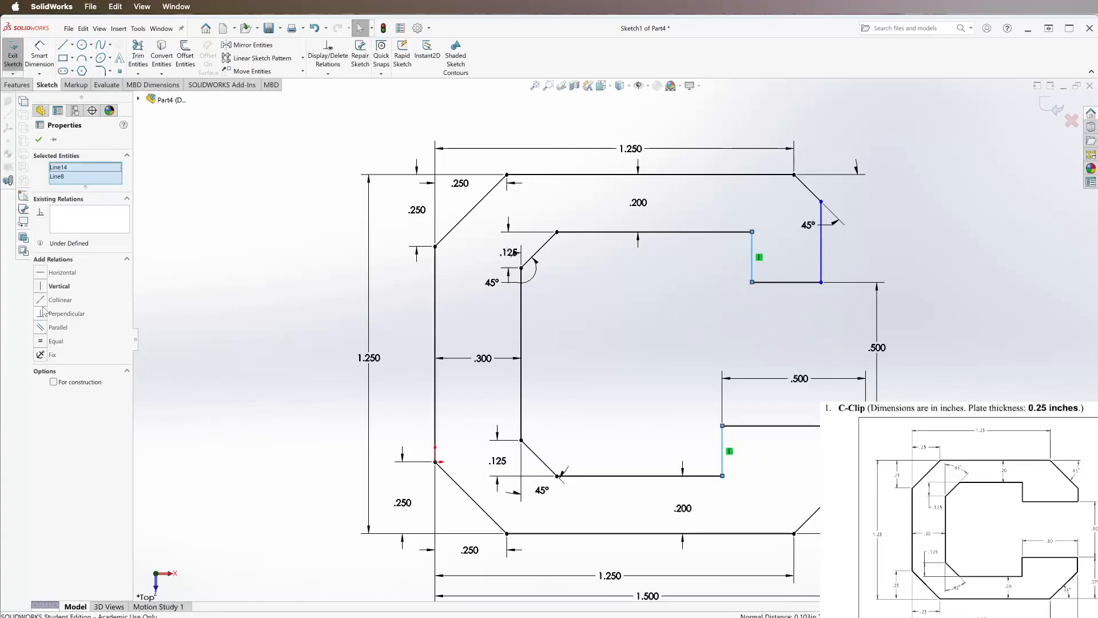
left_click(59, 300)
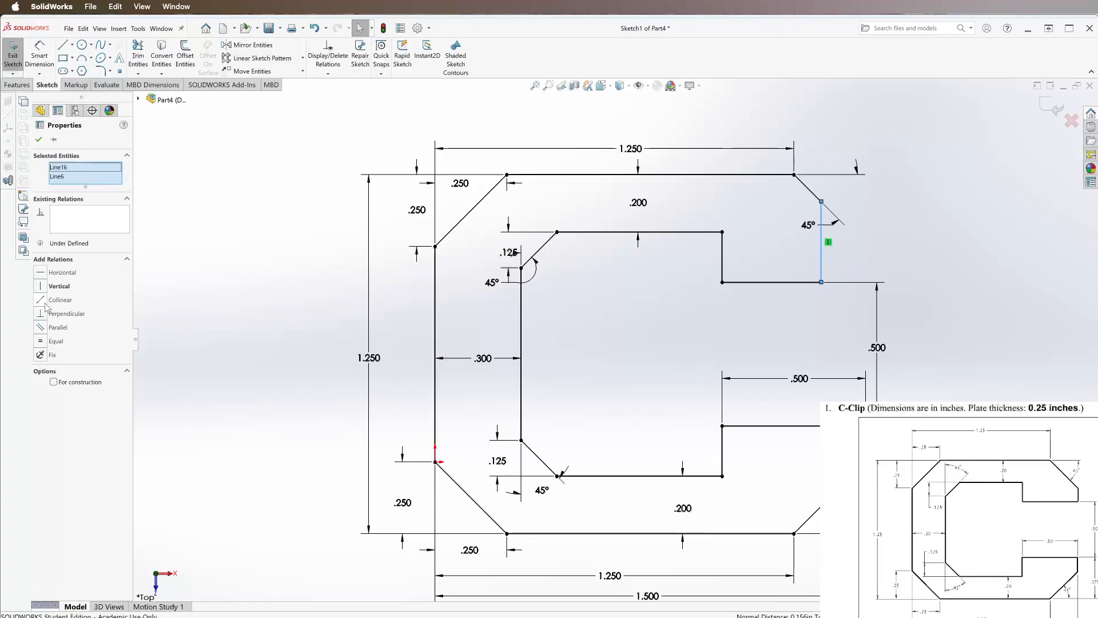
left_click(60, 298)
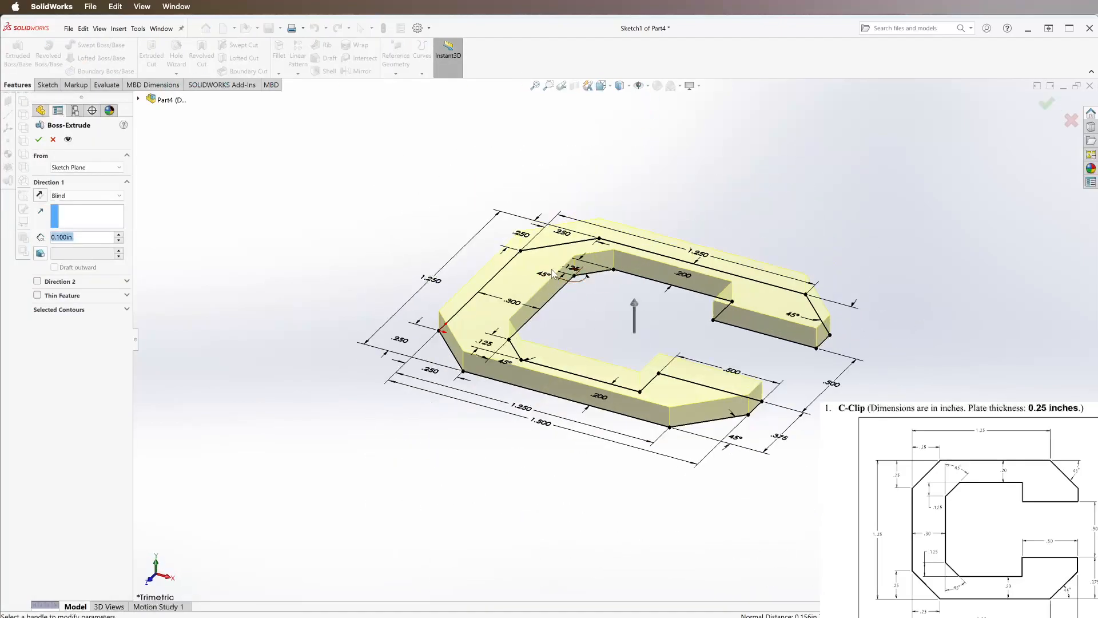
Set the Boss-Extrude blind depth to 0.25 in.
left_click(118, 237)
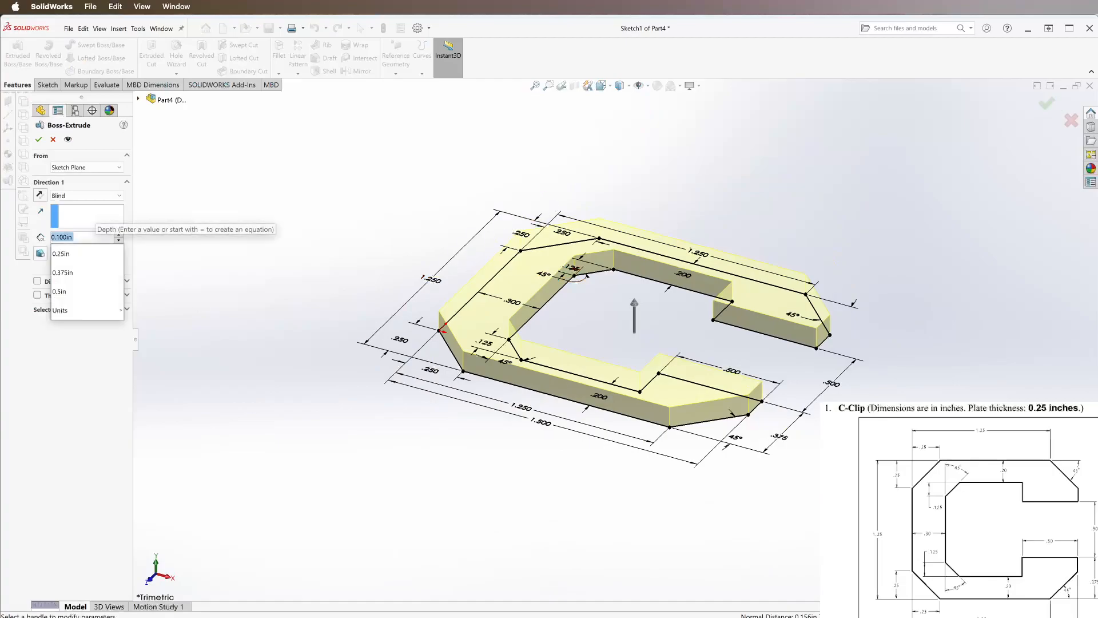
left_click(61, 254)
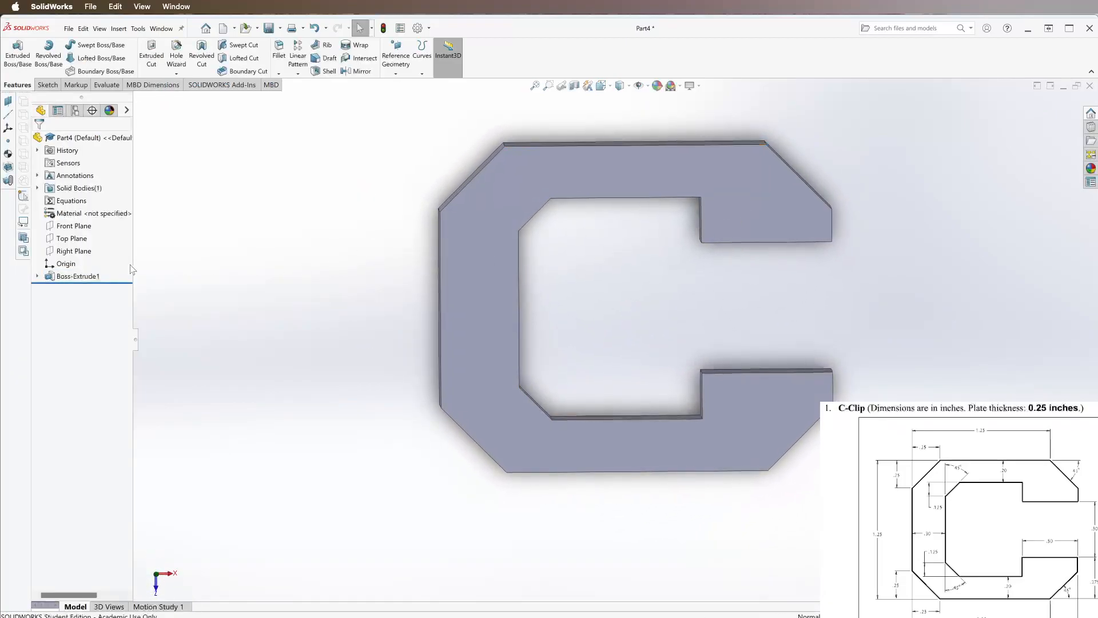
Apply Tungsten as the part material via Edit Material, searching 'tung'.
right_click(74, 213)
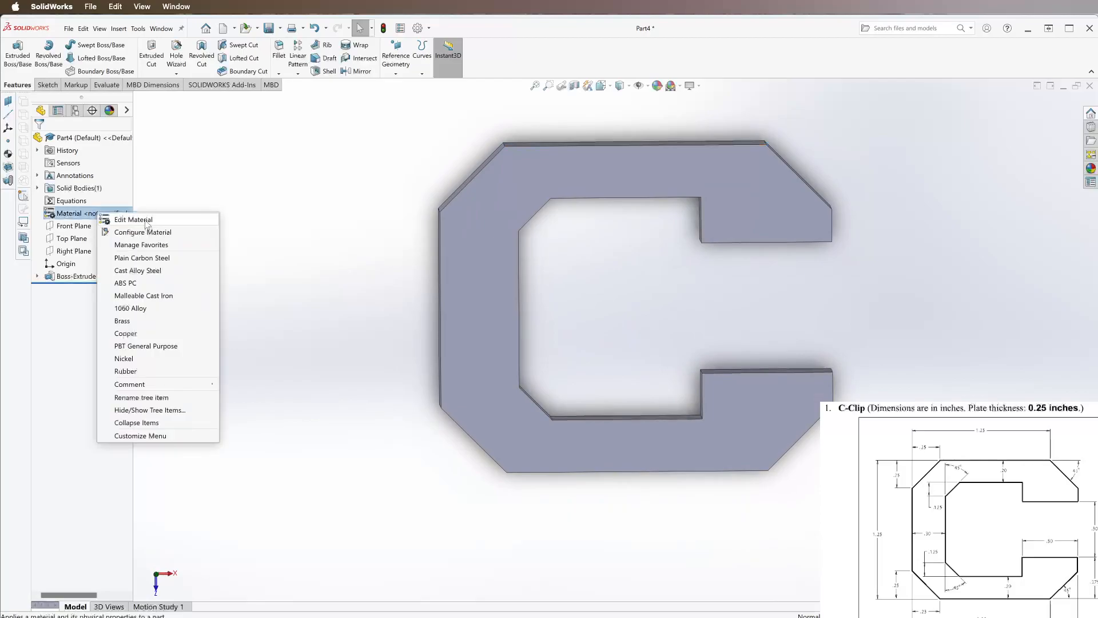
left_click(133, 220)
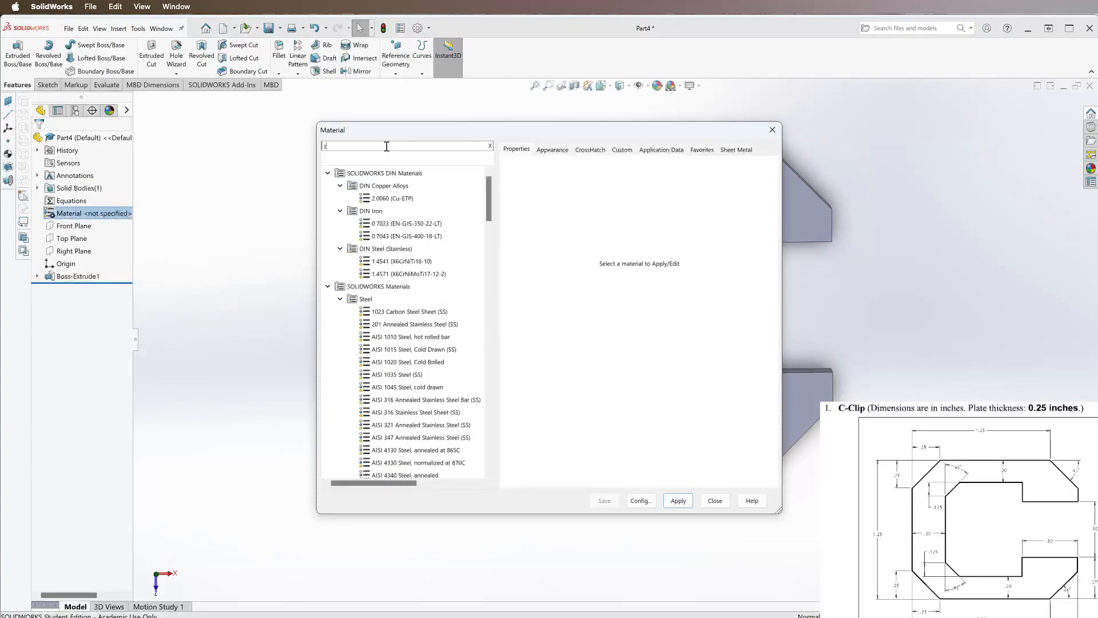
type("tung")
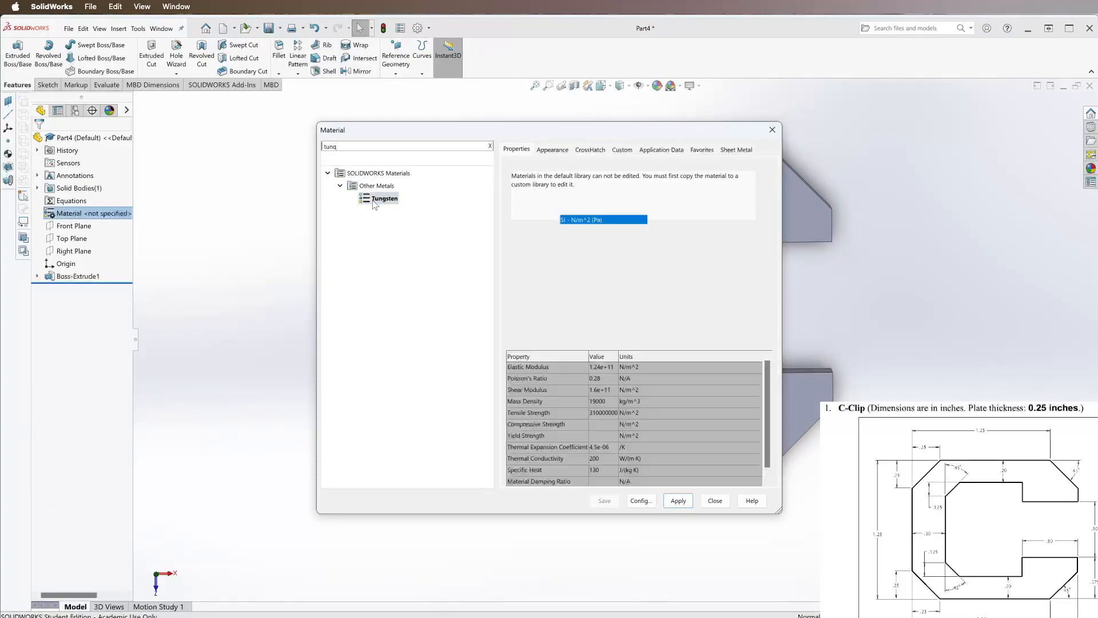
left_click(385, 199)
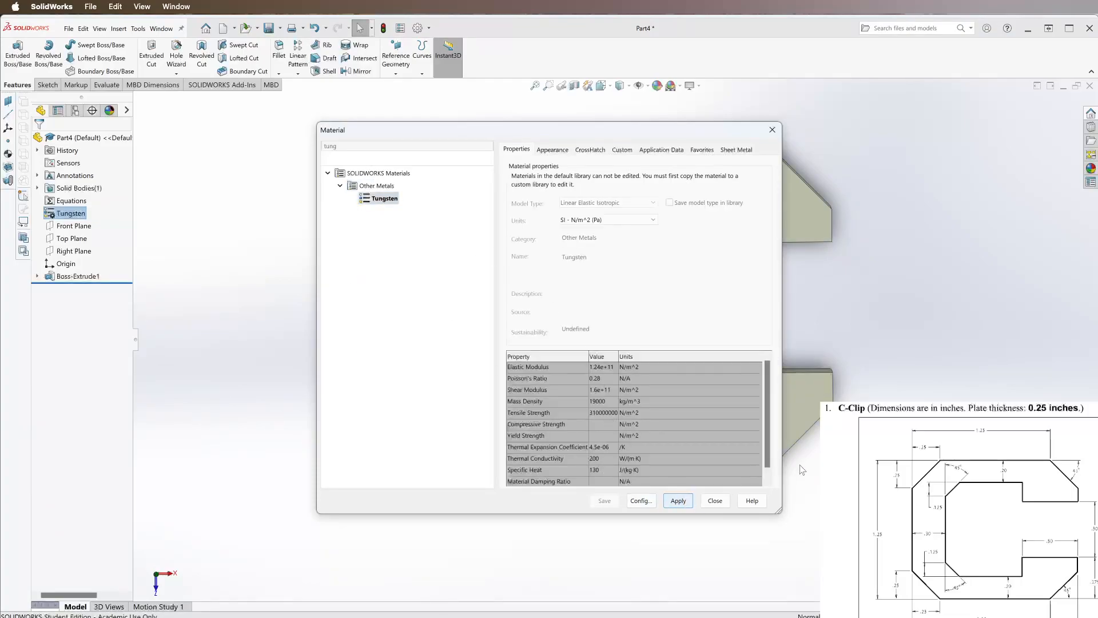
left_click(676, 499)
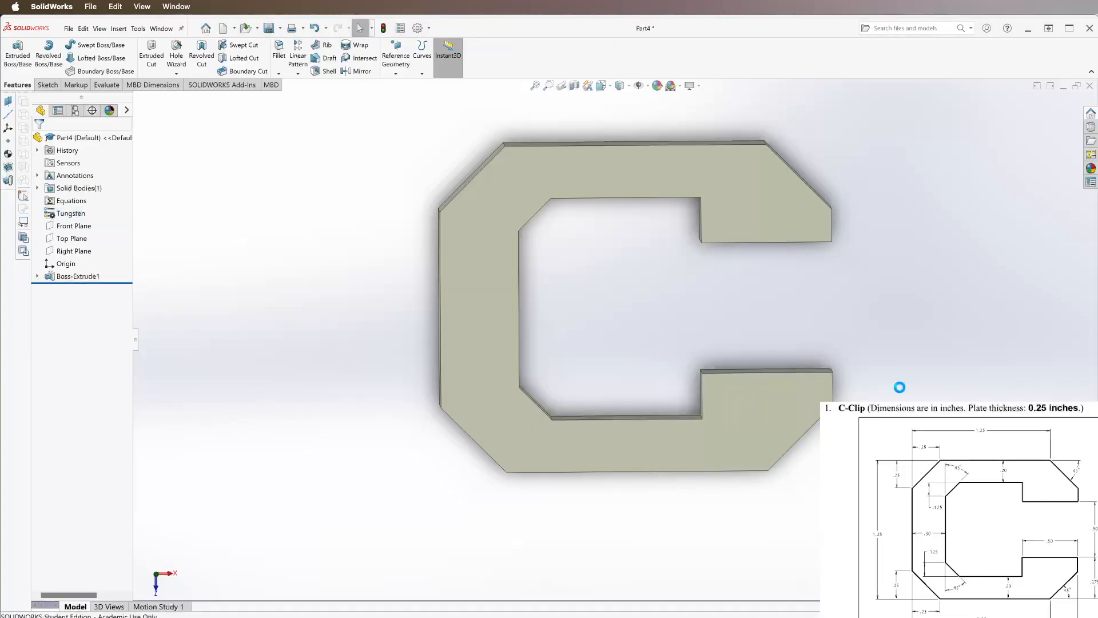